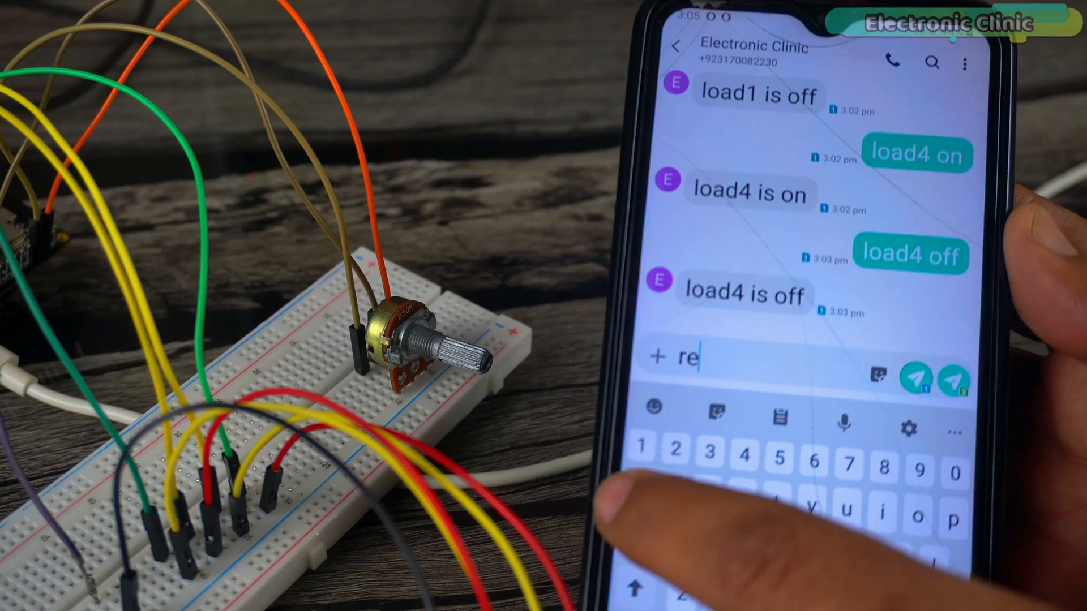
- Demonstrate SMS load on/off control on the phone, then open the received location in Google Maps
left_click(915, 378)
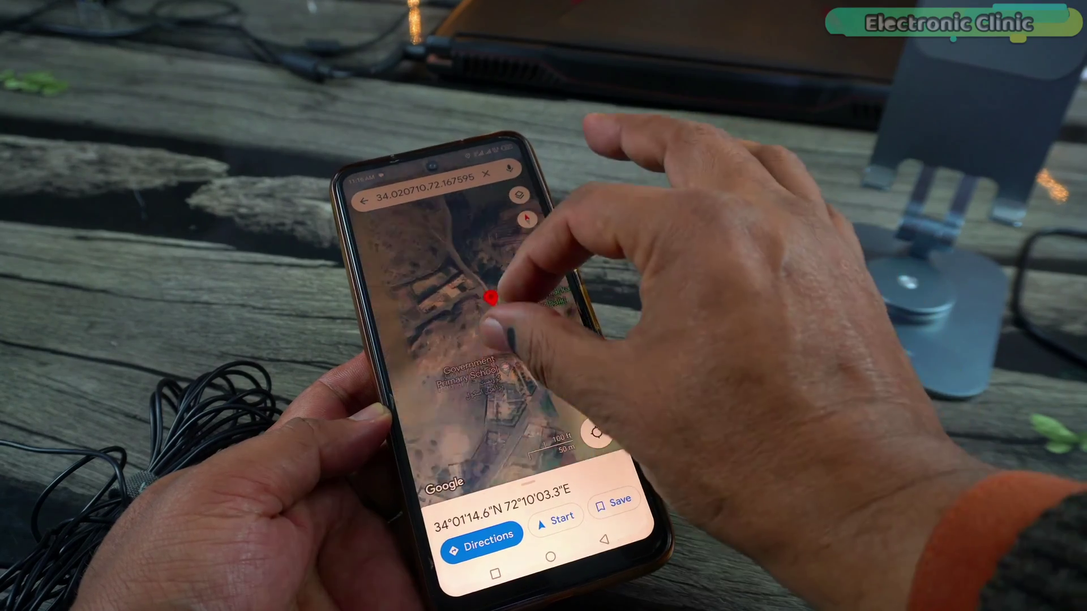
left_click(483, 537)
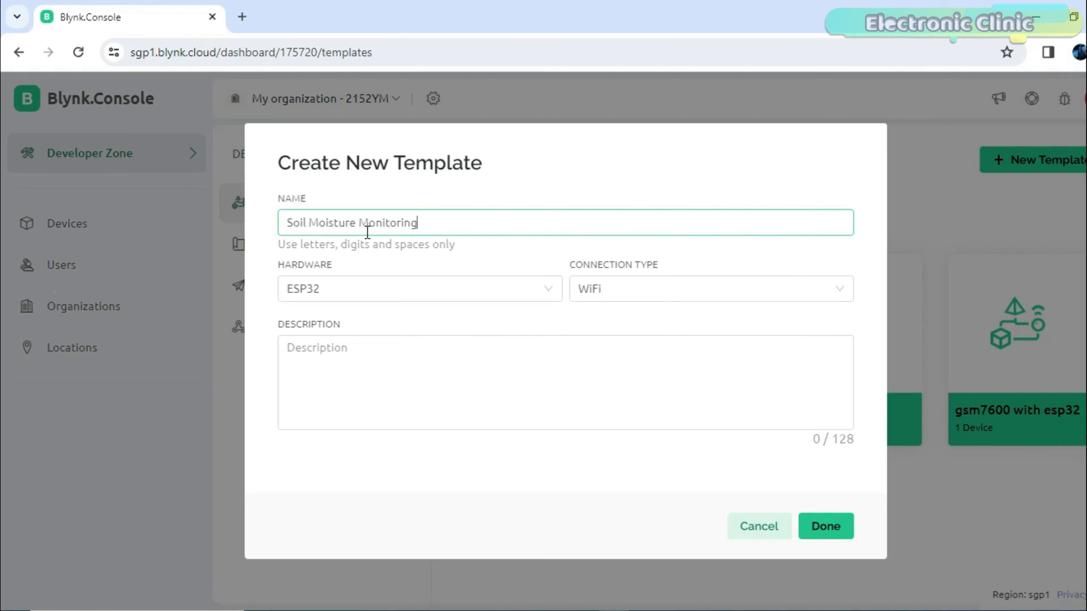
- Set the Soil Moisture Monitoring template's connection type to GSM and create it
left_click(712, 288)
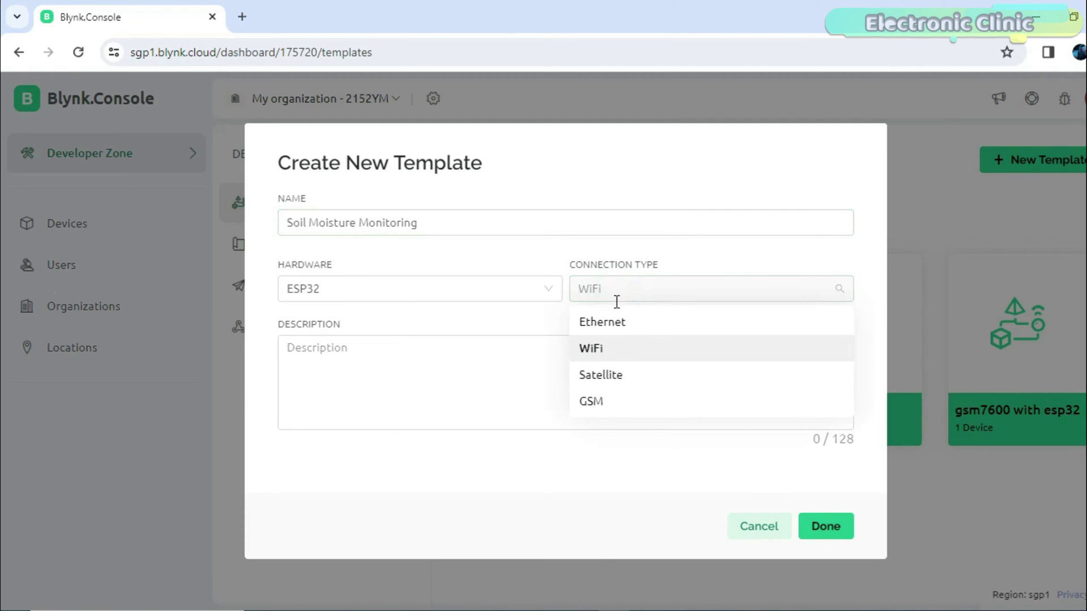
left_click(591, 401)
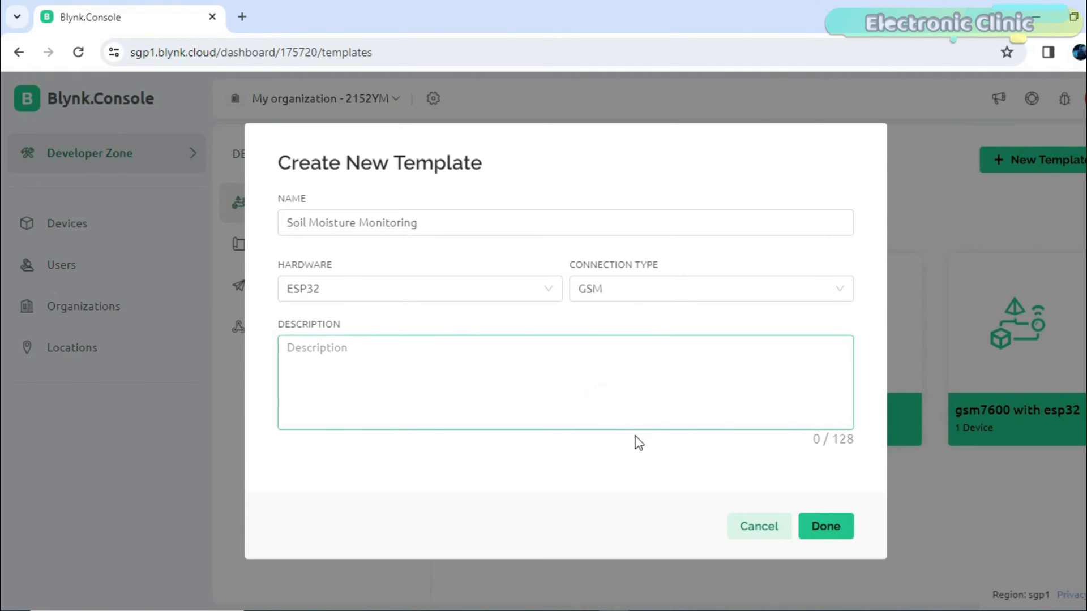
left_click(826, 526)
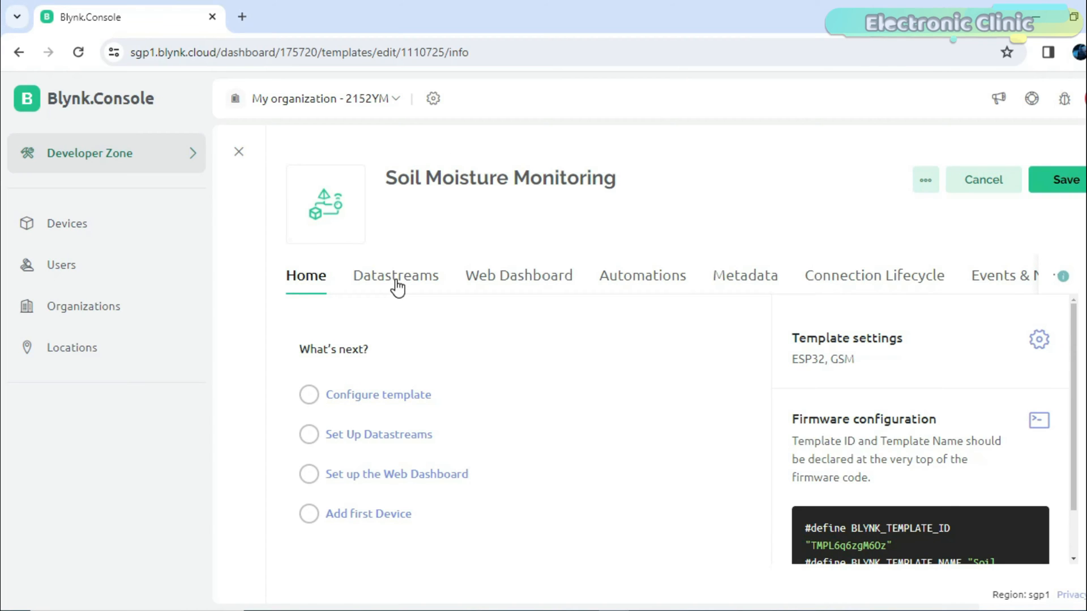
- Create a Soilmoisture virtual pin datastream on V0 with maximum 100
left_click(395, 276)
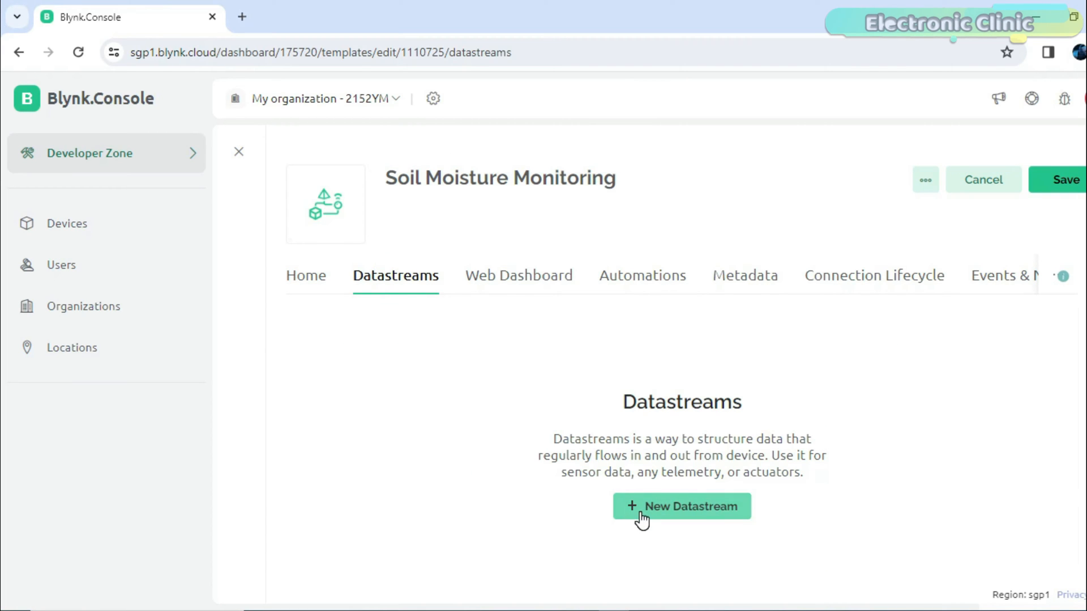
left_click(682, 506)
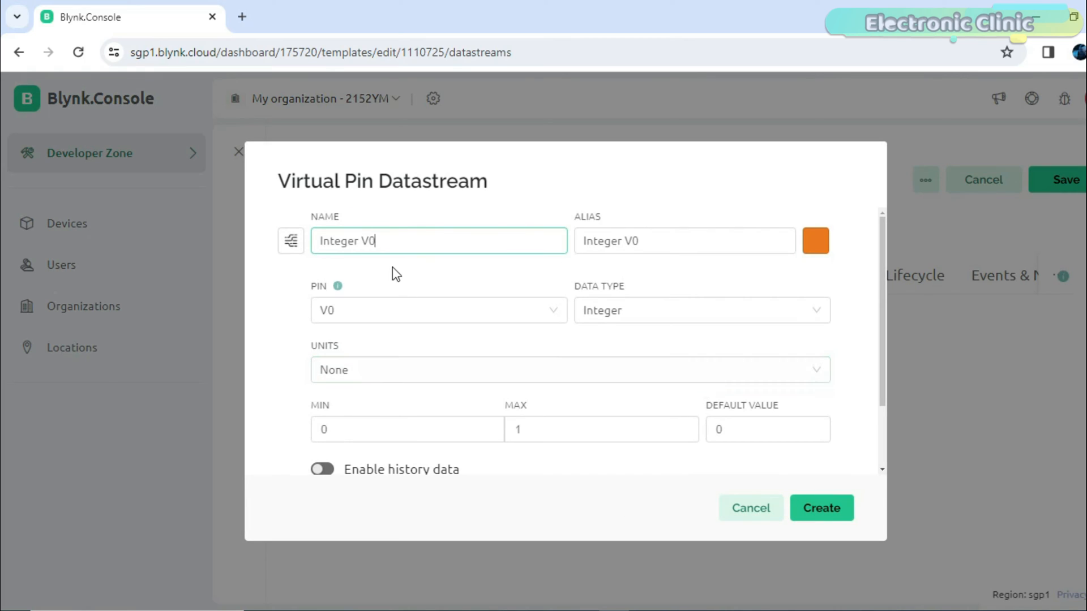
type("Soilmoisture")
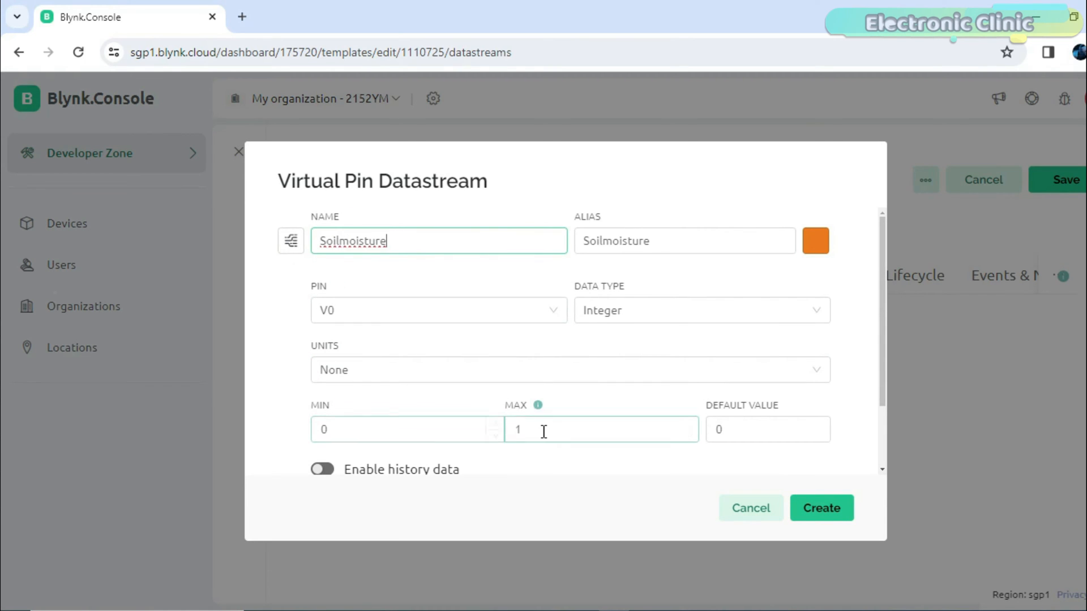
type("100")
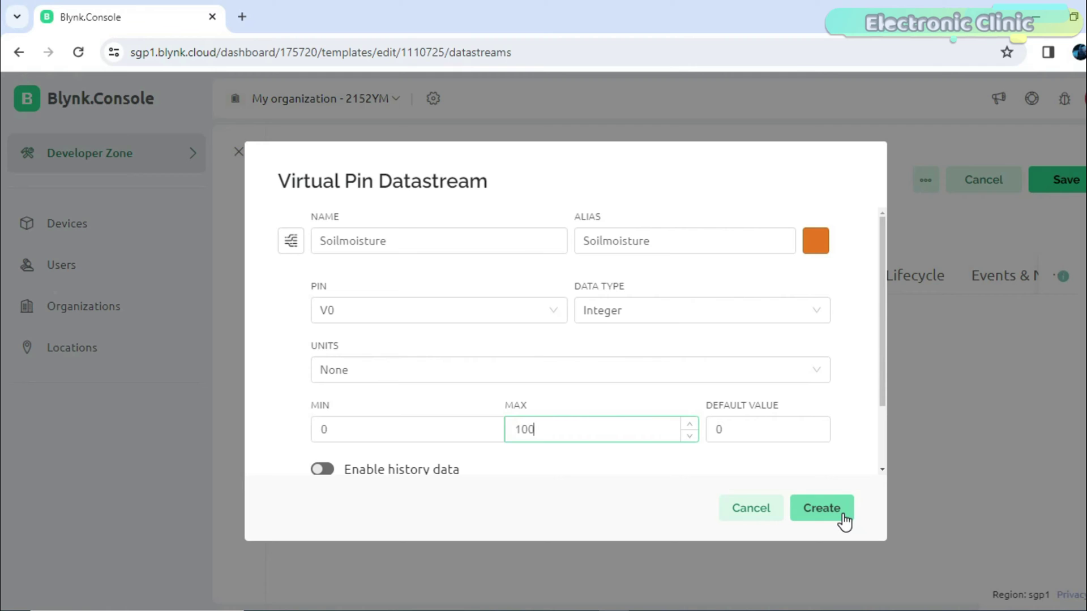
left_click(821, 508)
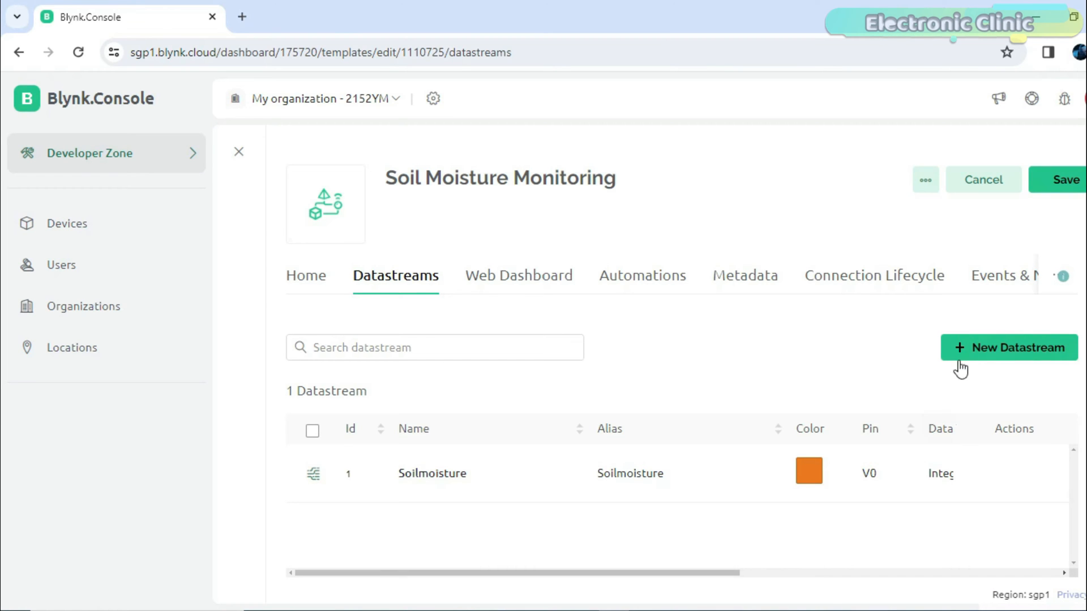
- Create a second virtual pin datastream named Relay on V1
left_click(1009, 347)
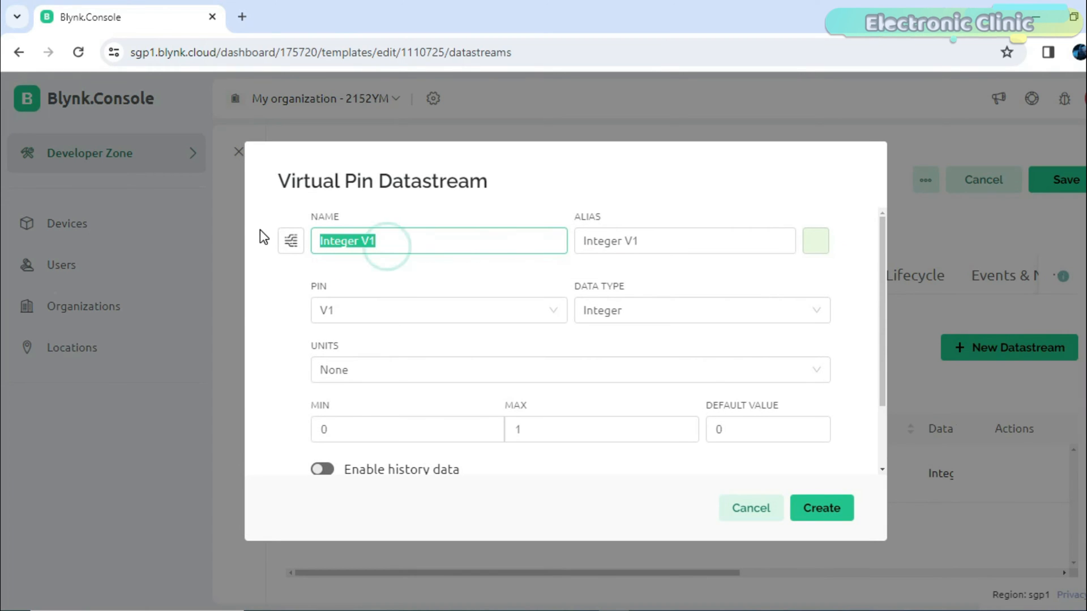
type("Relay")
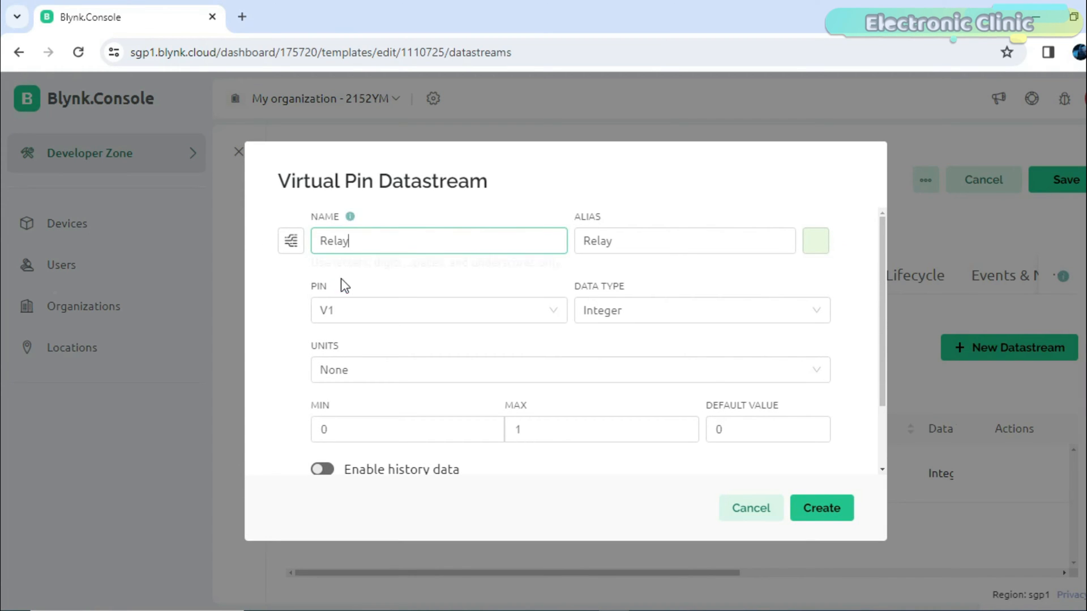
left_click(821, 508)
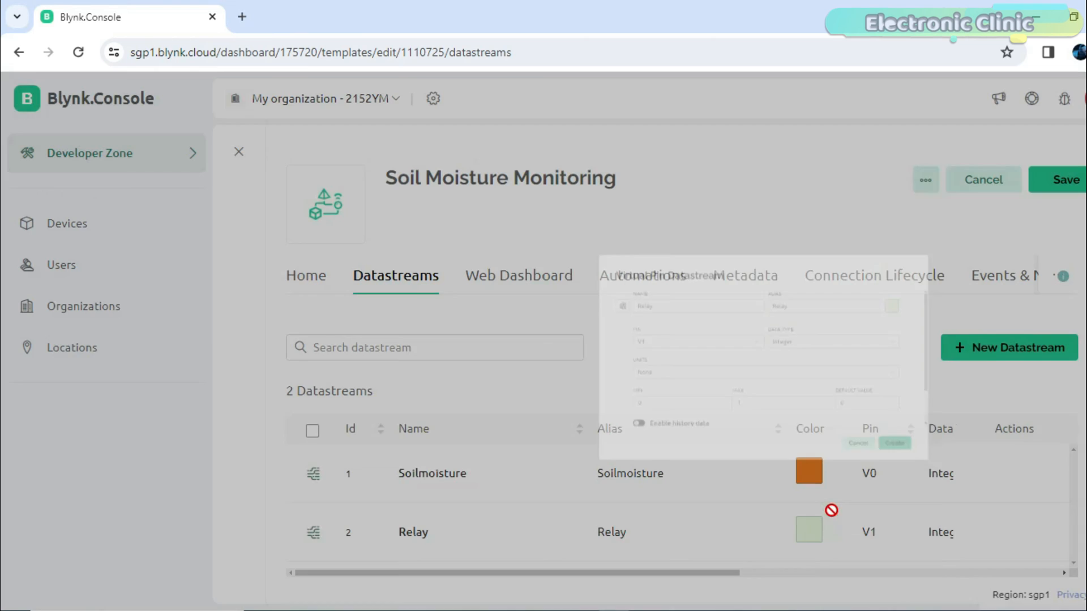
- Add a Relay (V1) switch and Soilmoisture (V0) gauge to the web dashboard, then view Devices
left_click(519, 276)
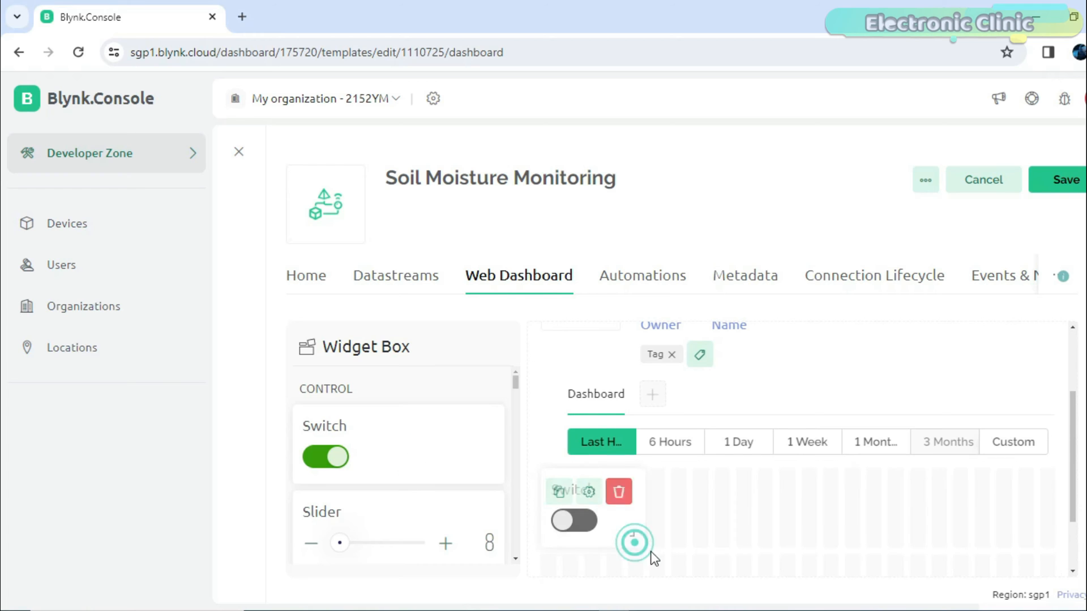
left_click(589, 491)
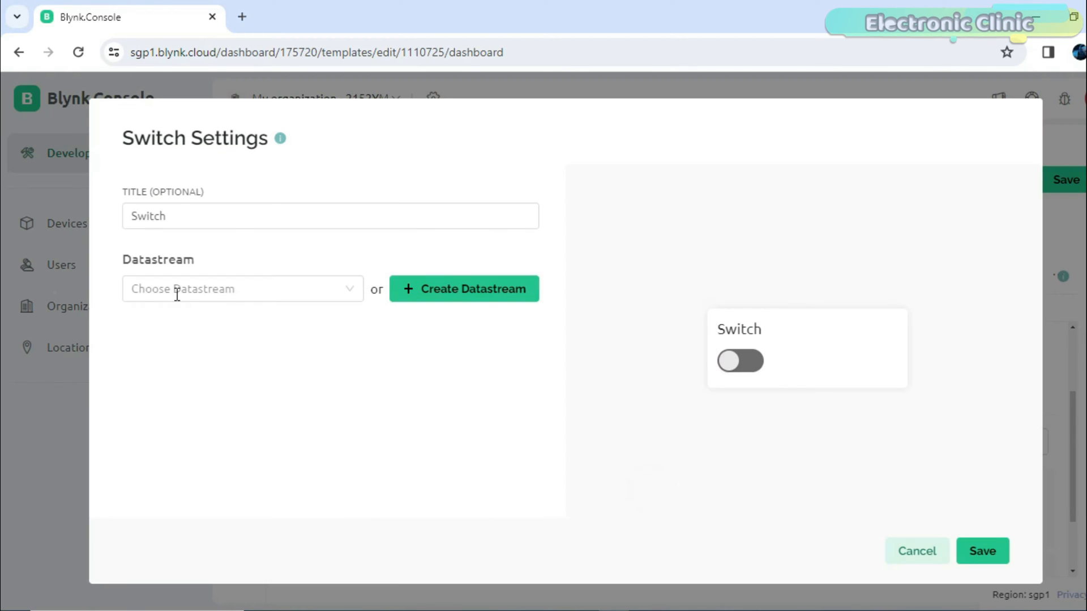
left_click(242, 288)
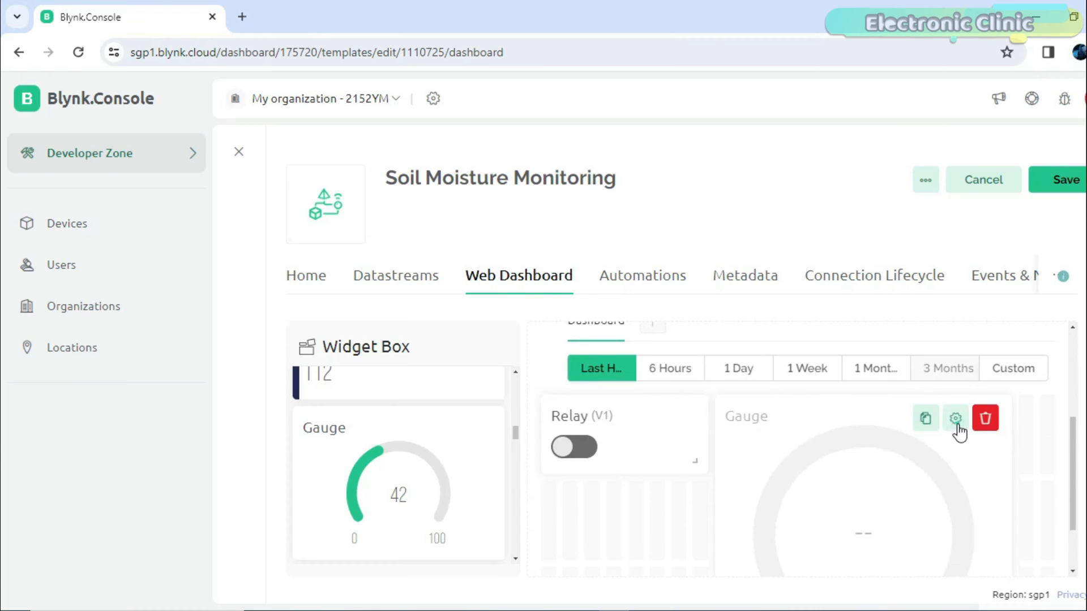
left_click(955, 417)
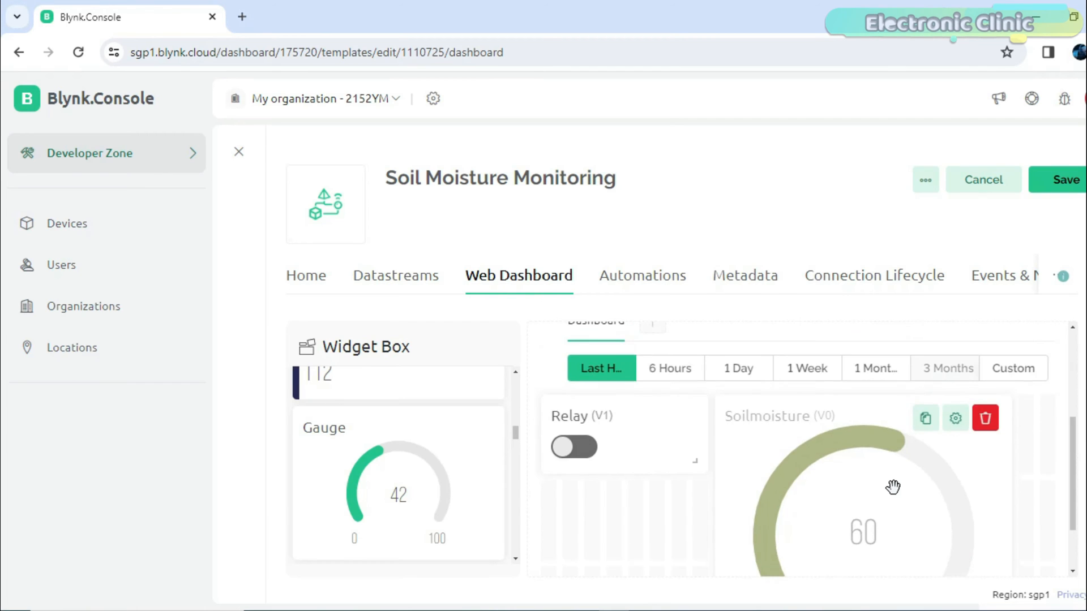
left_click(642, 276)
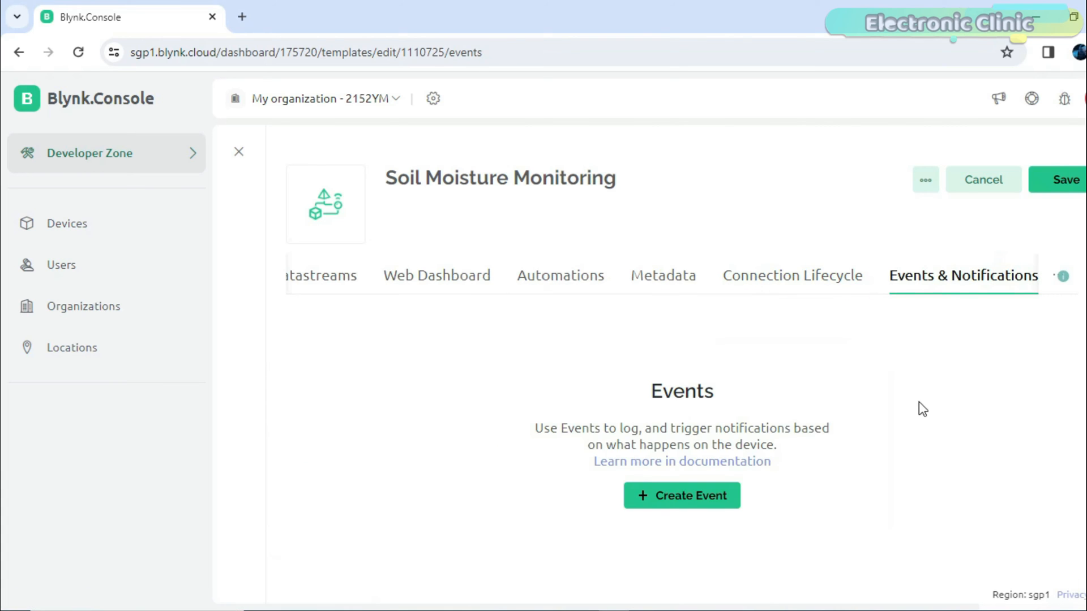
left_click(1061, 180)
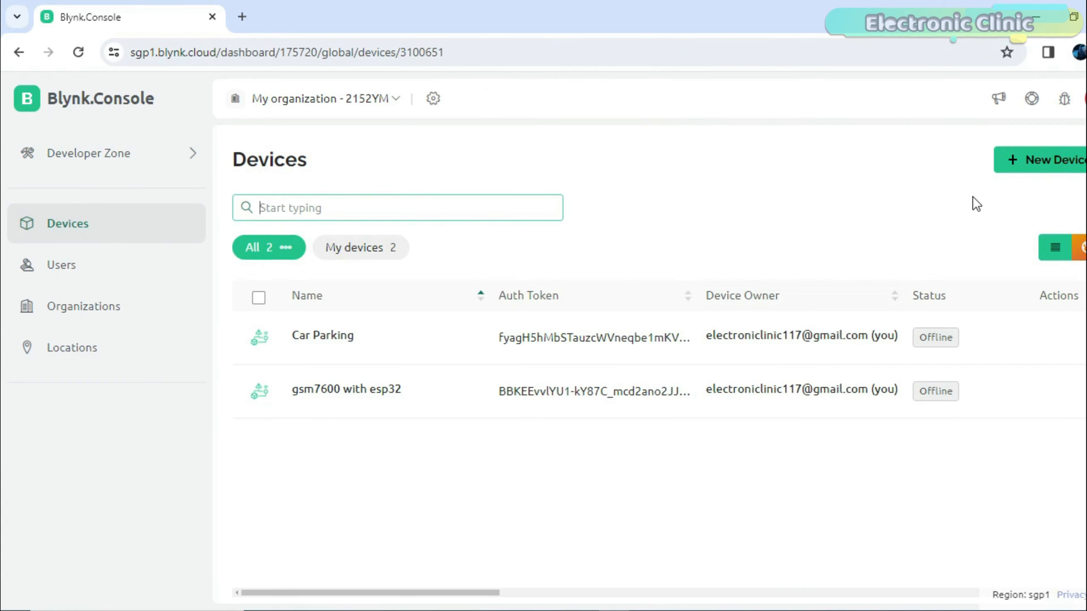
- Create a device from the Soil Moisture Monitoring template and copy its firmware credentials
left_click(1054, 160)
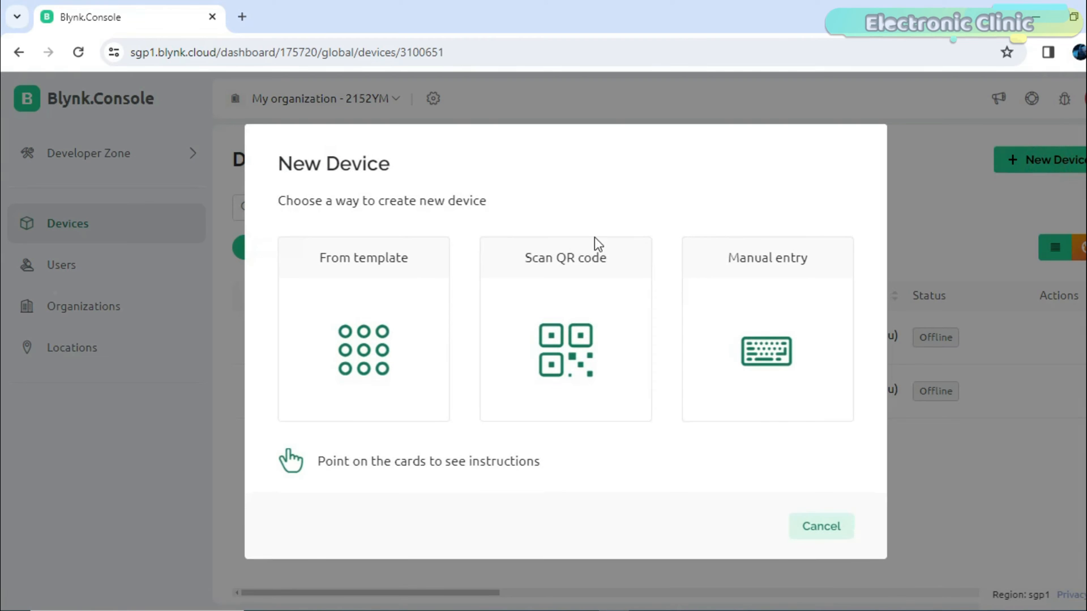
left_click(363, 330)
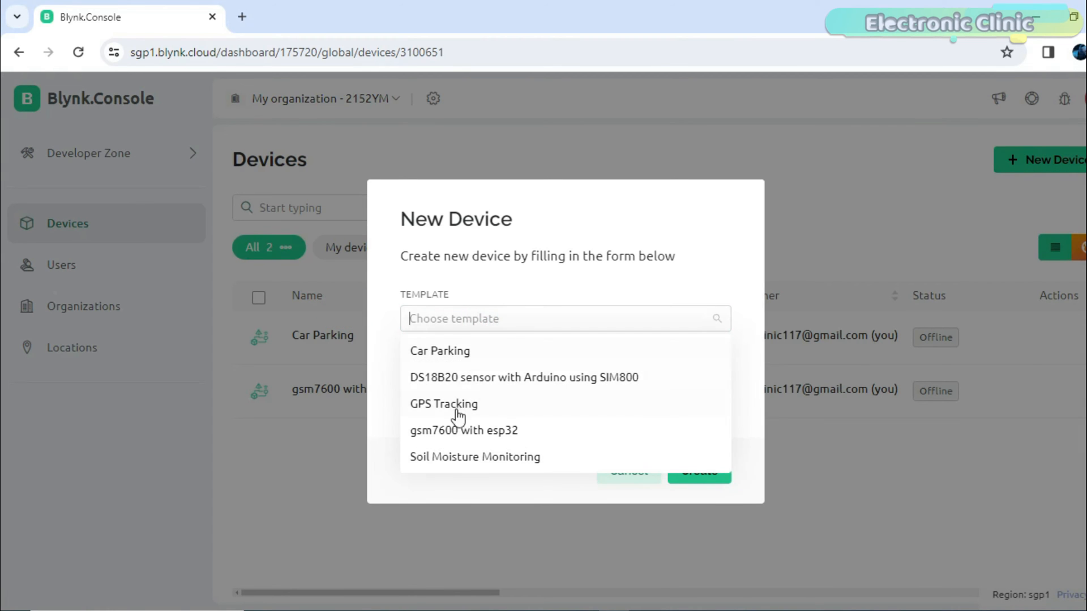
left_click(475, 457)
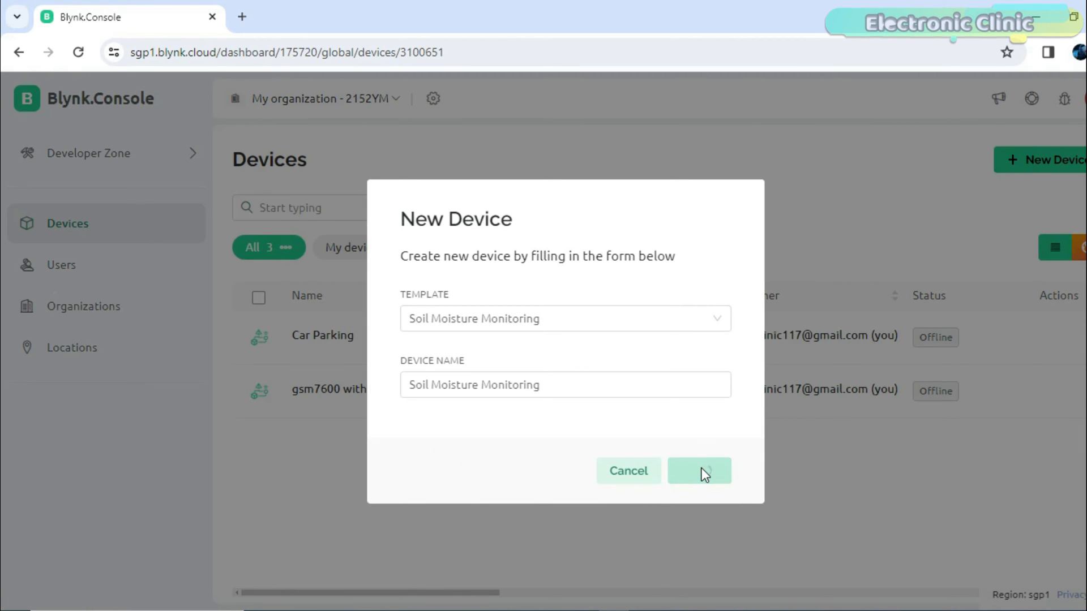
left_click(699, 471)
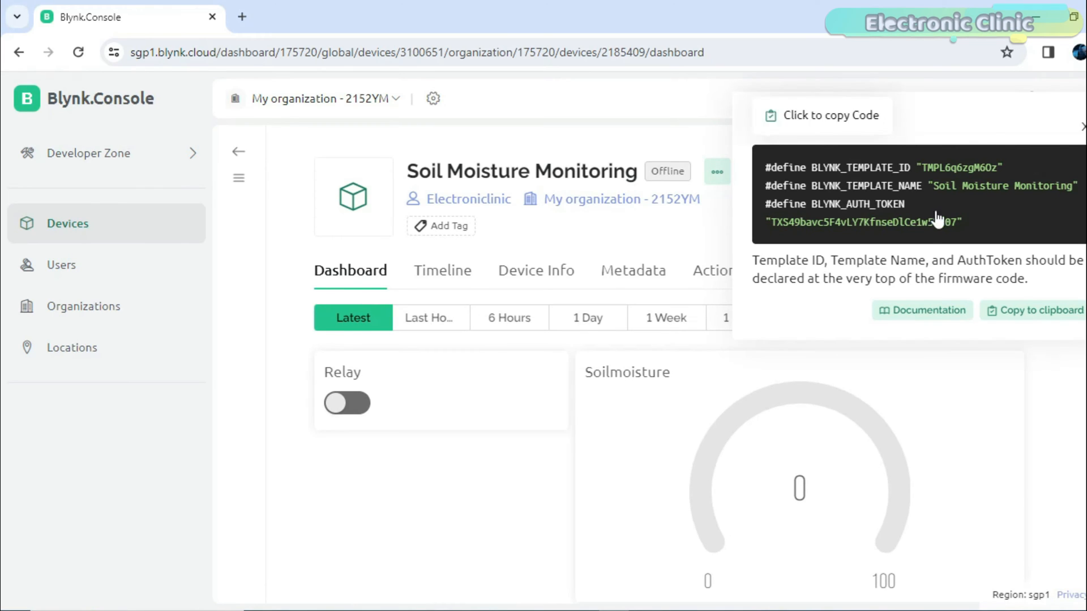
left_click(829, 115)
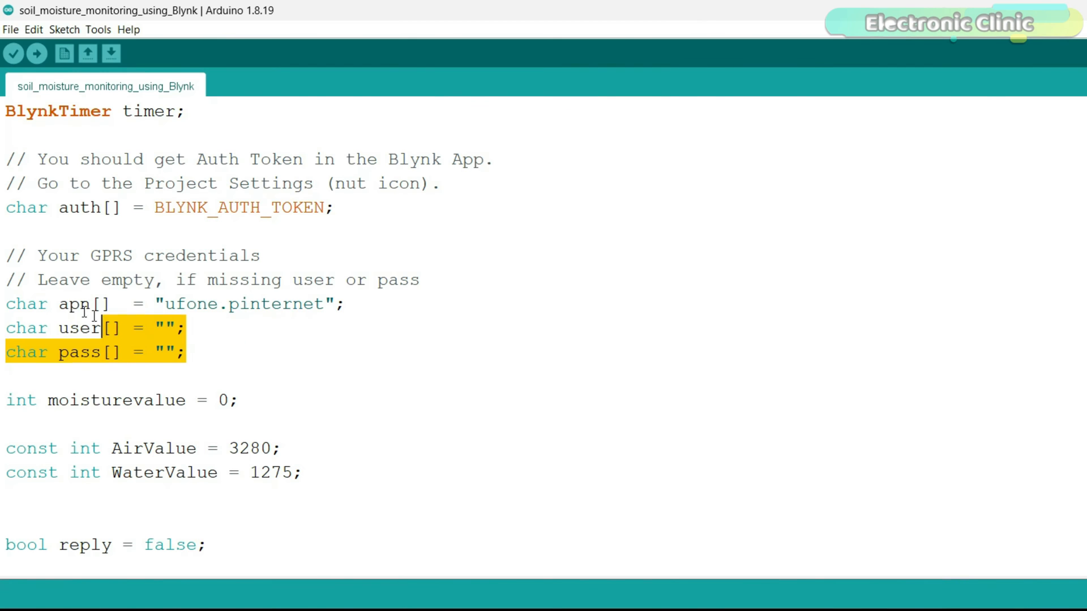
- Check the sketch's Blynk template ID, name and auth token and the ESP32 board setting
left_click(210, 352)
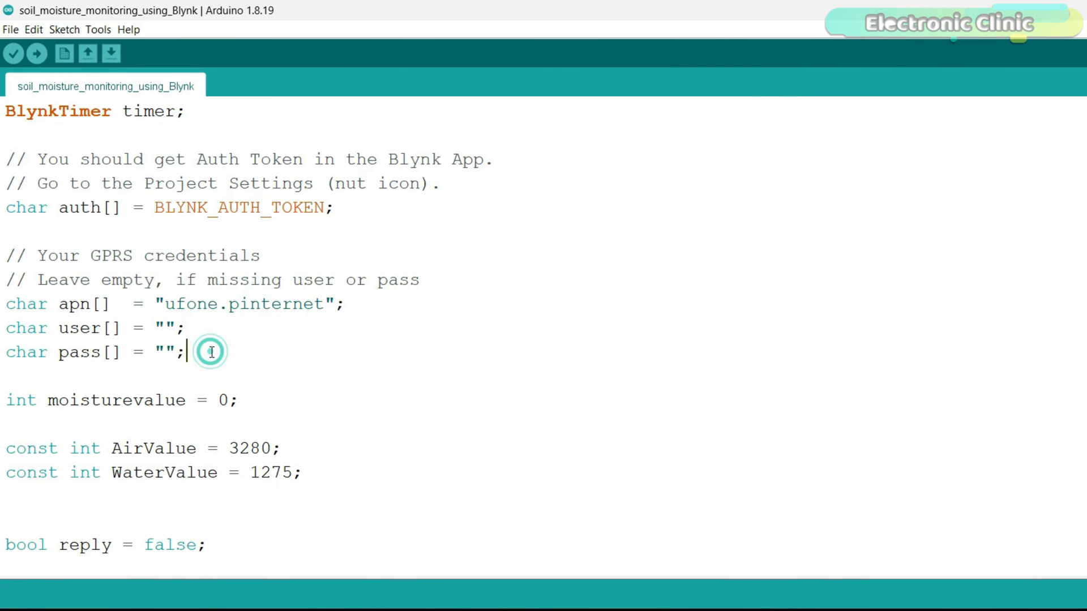
scroll("up", 3)
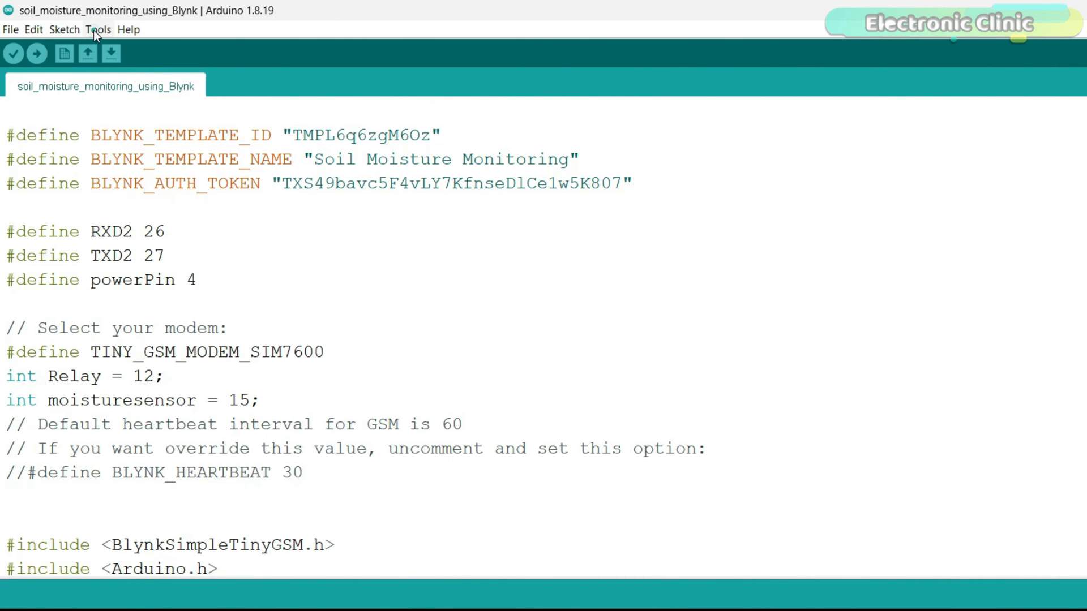
left_click(99, 29)
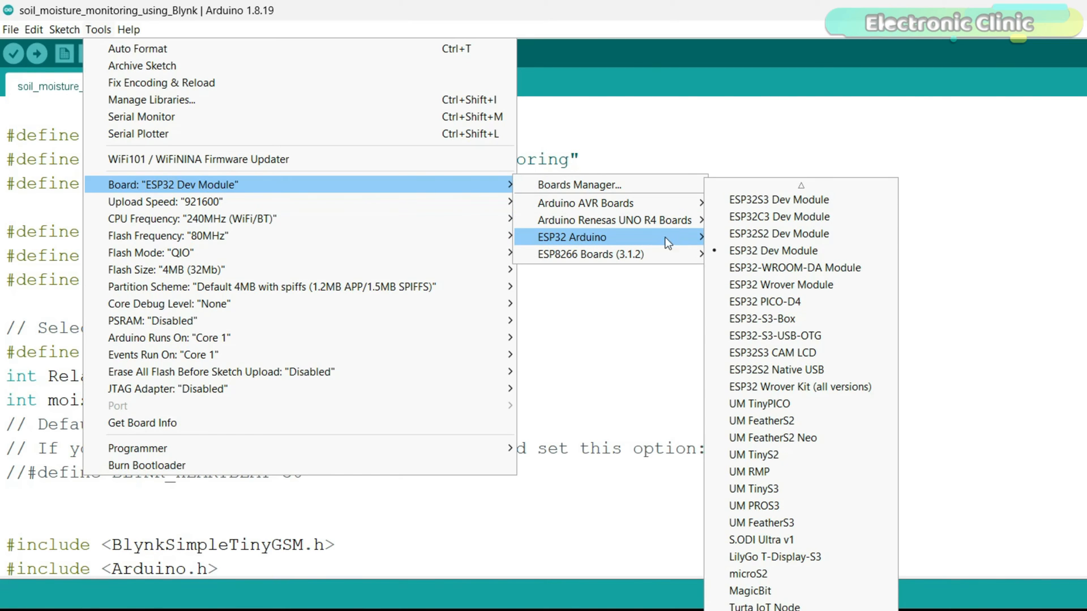
mouse_move(749, 258)
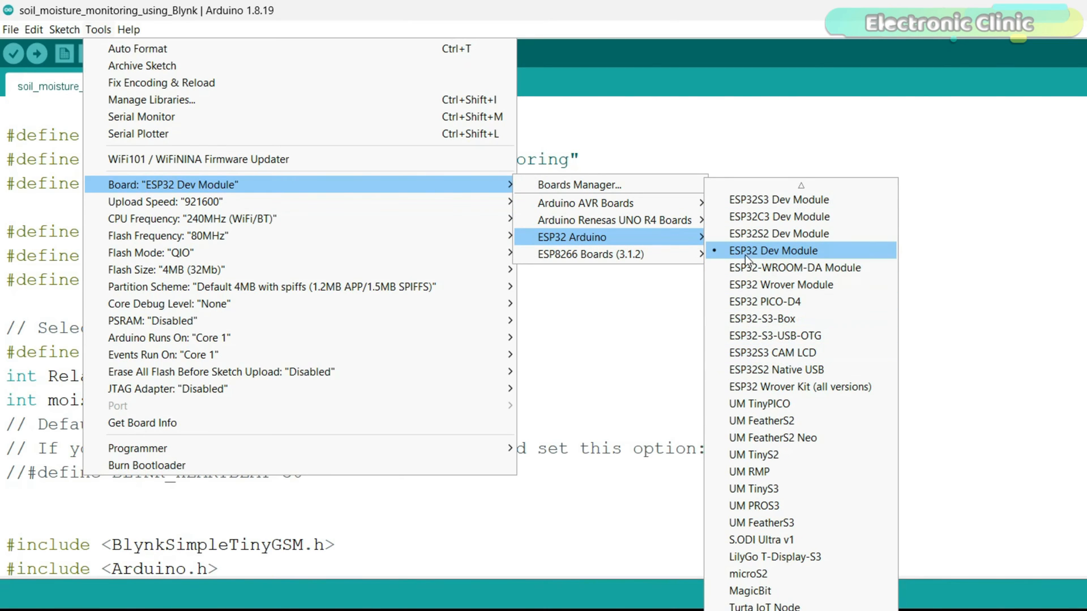
mouse_move(645, 254)
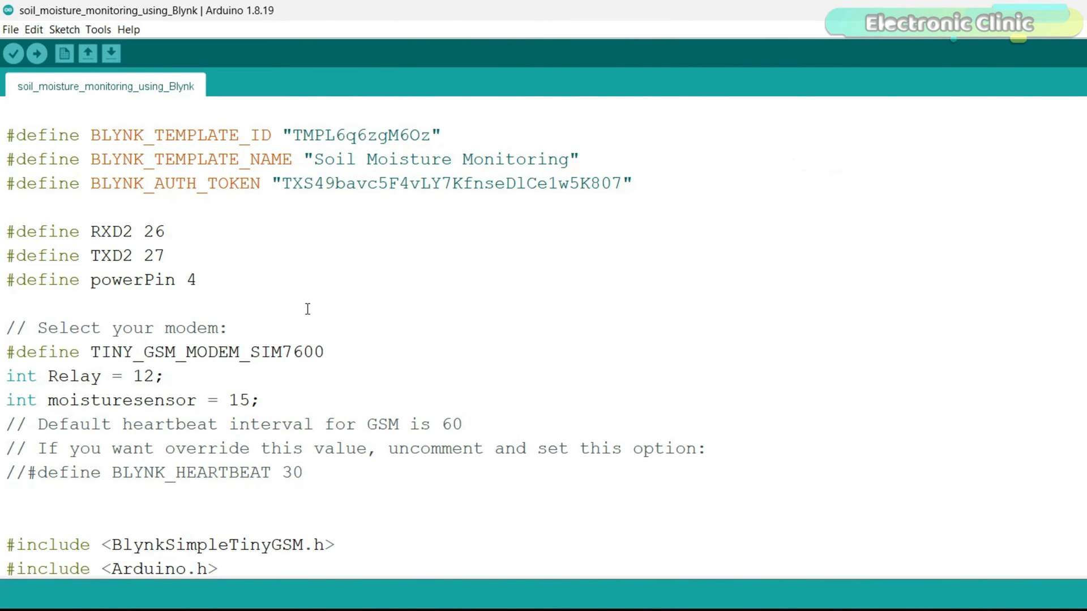
mouse_move(136, 184)
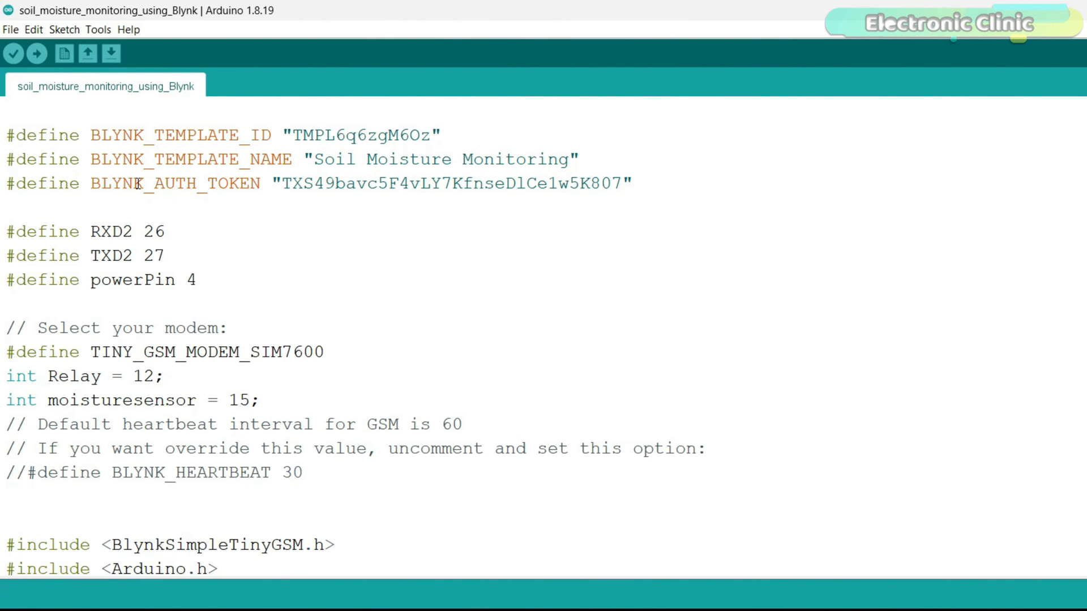
mouse_move(116, 161)
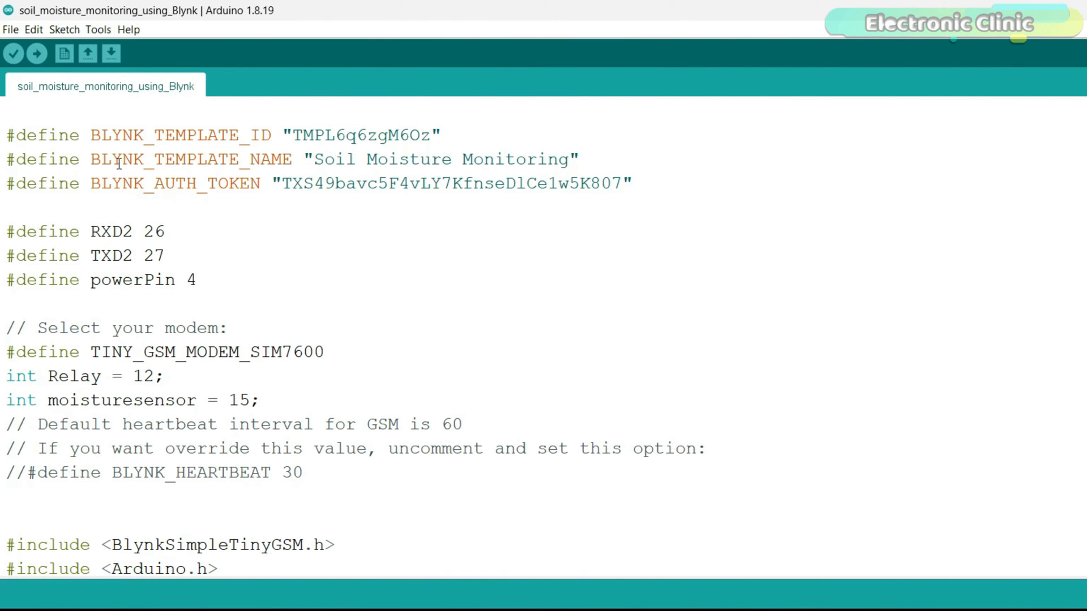
left_click(53, 29)
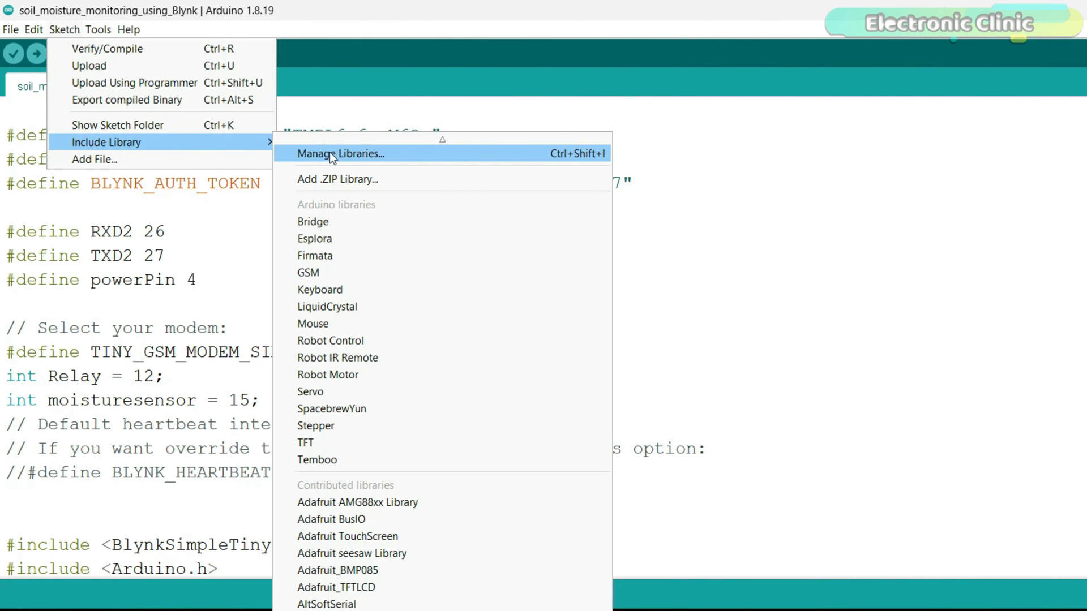
- Search the Library Manager for 'blynk' to confirm version 1.3.2, then scroll through the code
left_click(335, 154)
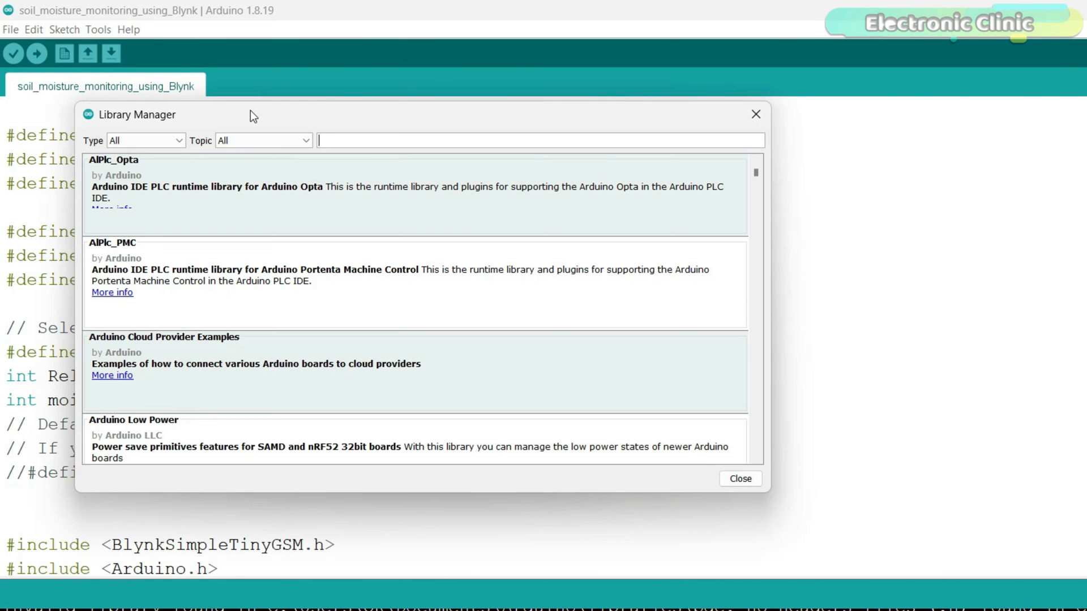
type("blynk")
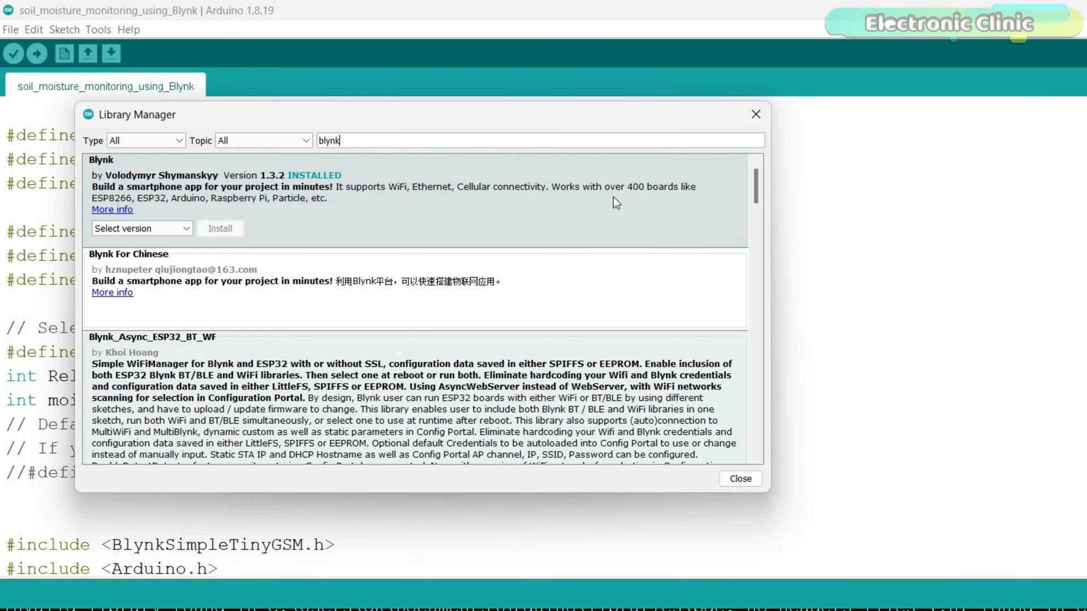
left_click(740, 479)
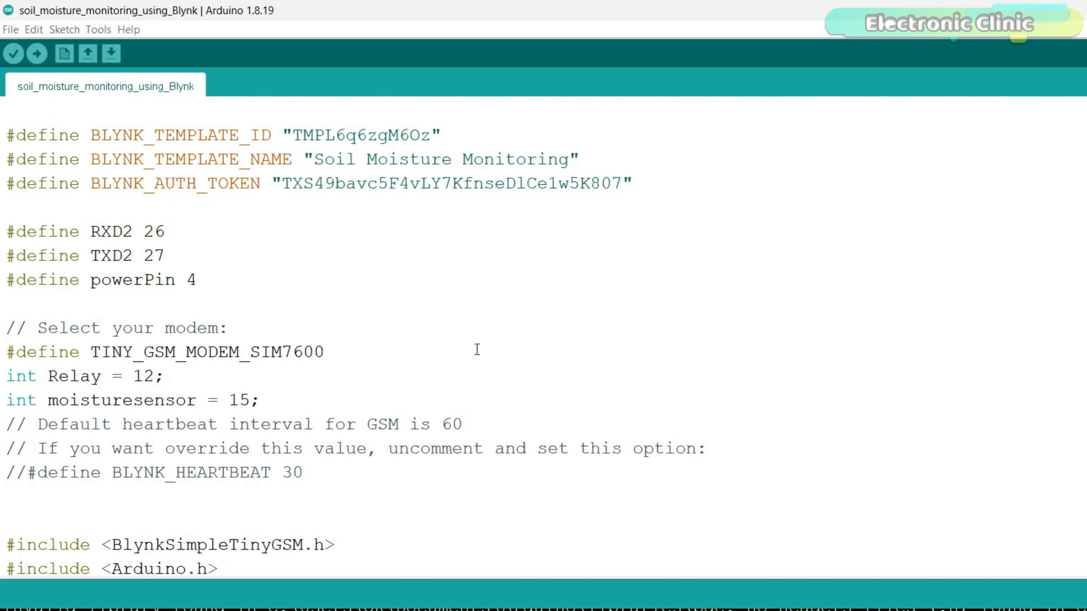
scroll("down", 3)
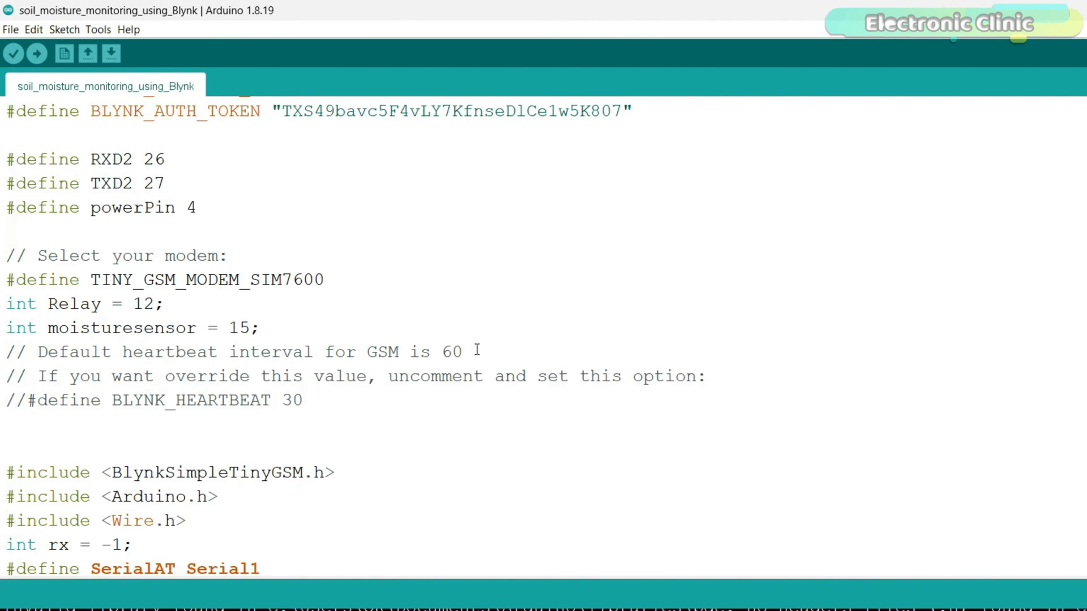
scroll("down", 3)
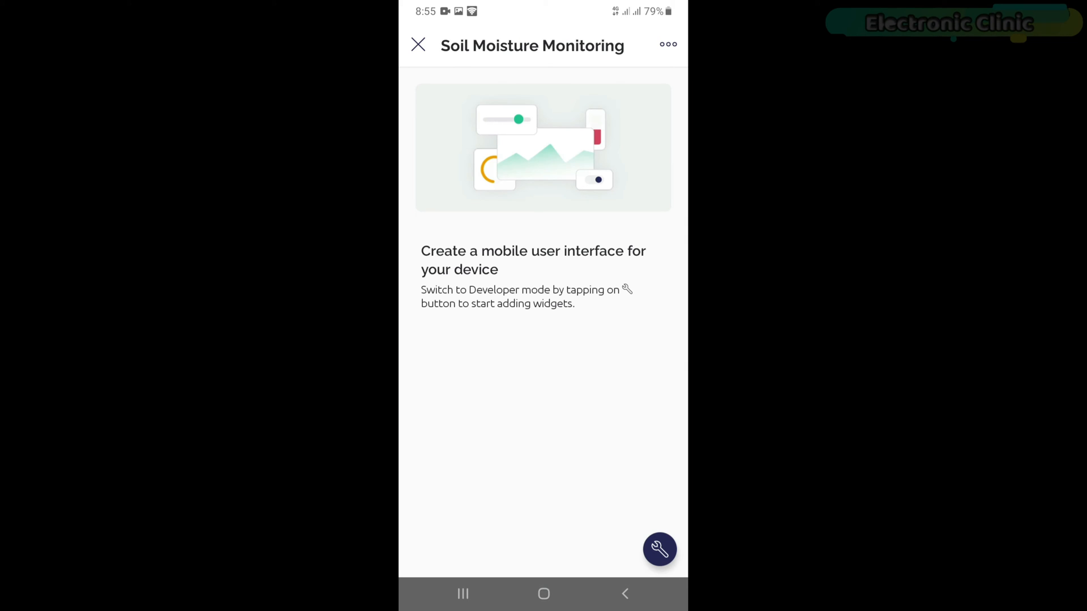
- In edit mode, add a gauge linked to the Soilmoisture (V0) datastream
left_click(659, 550)
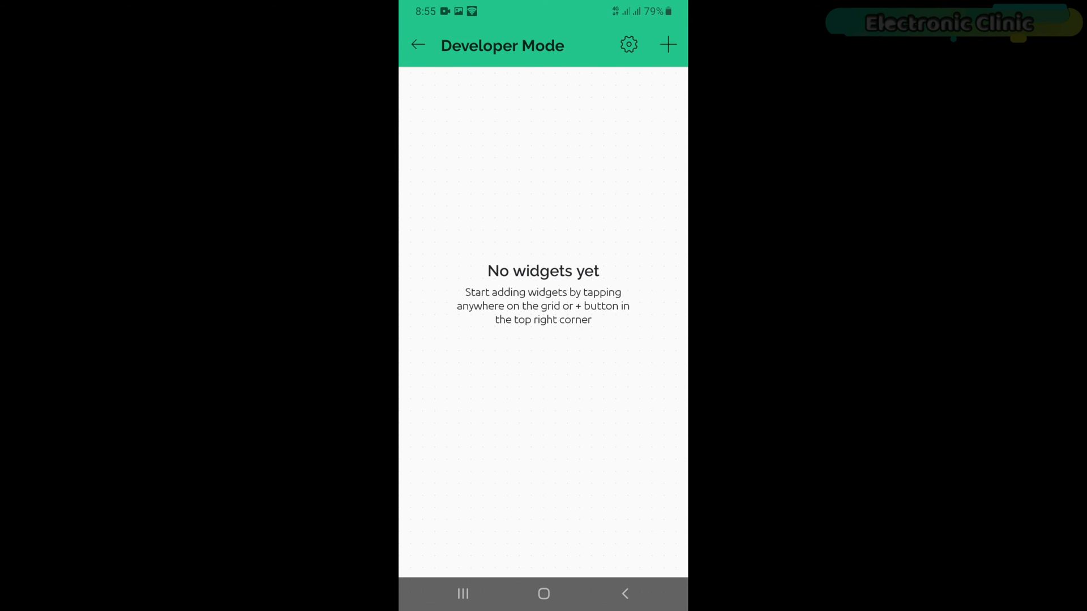
left_click(669, 44)
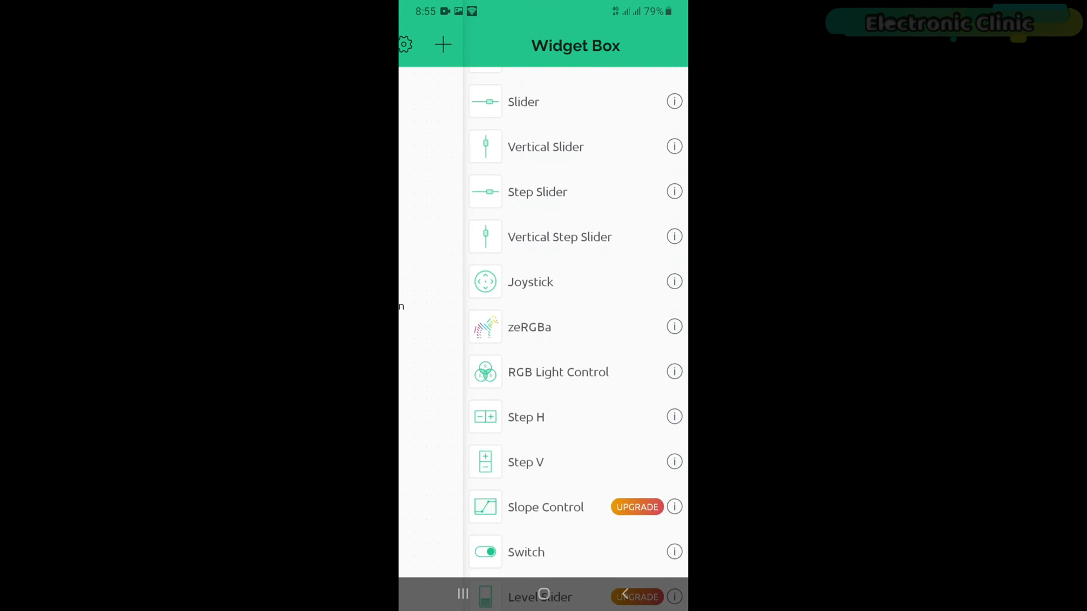
scroll("down", 3)
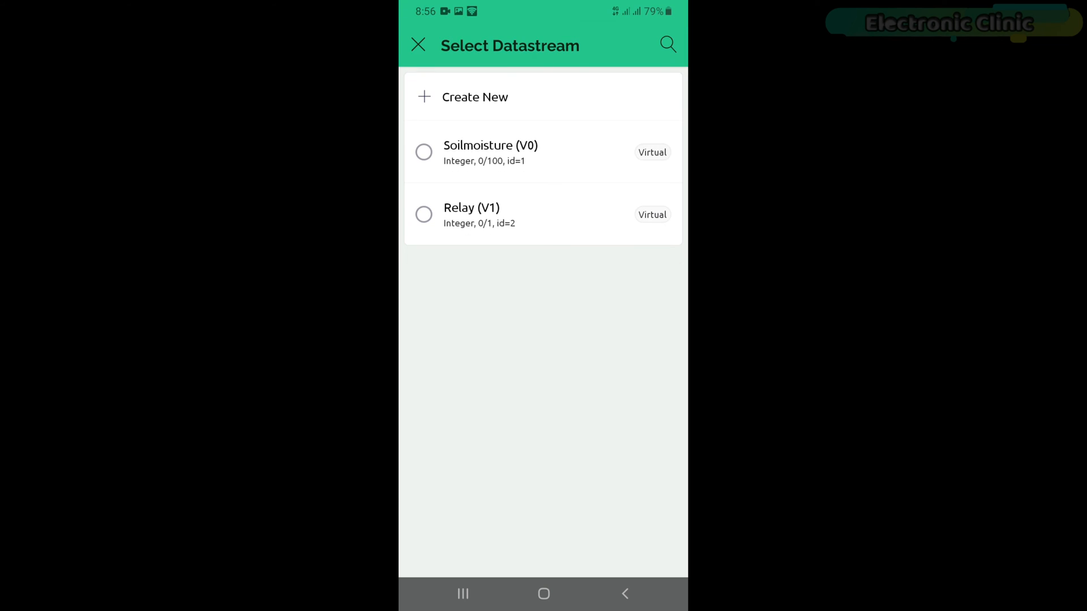
left_click(423, 152)
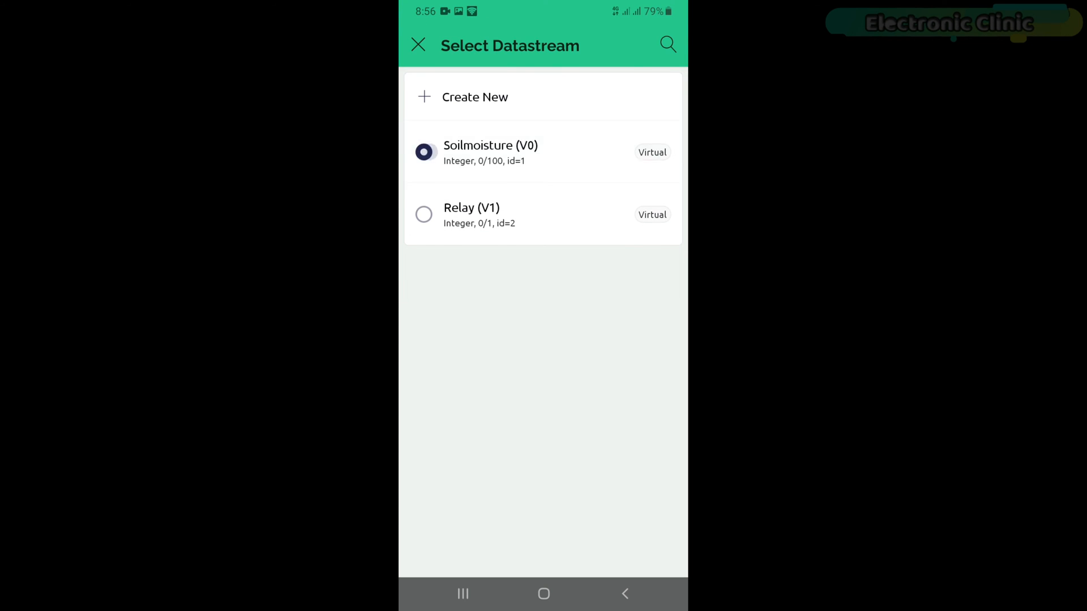
left_click(490, 152)
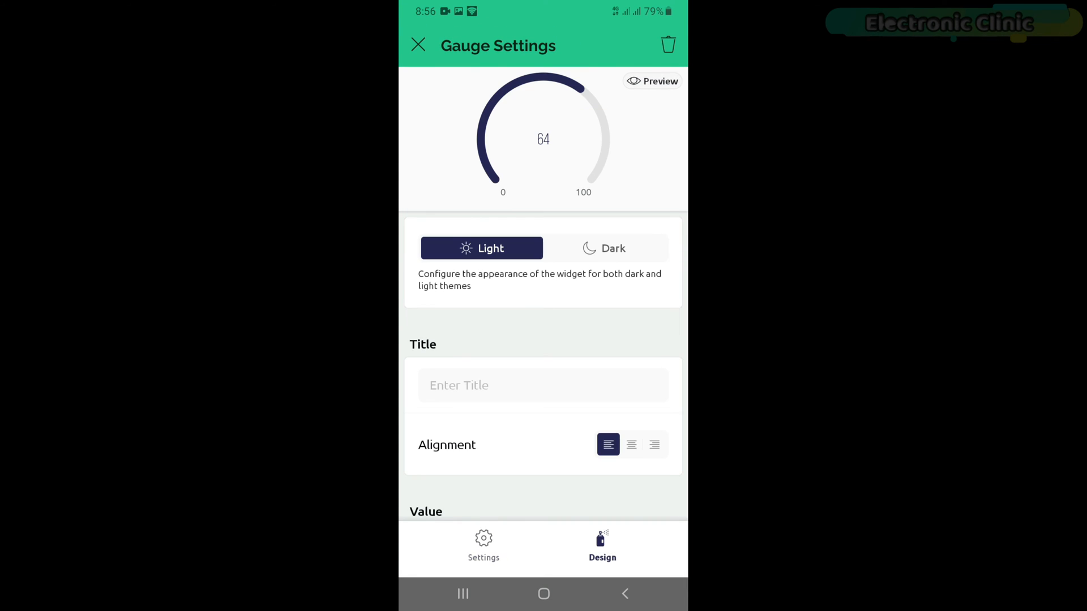
- Title the gauge 'Soilmoisture', centered in XXLarge font, and save it
left_click(542, 385)
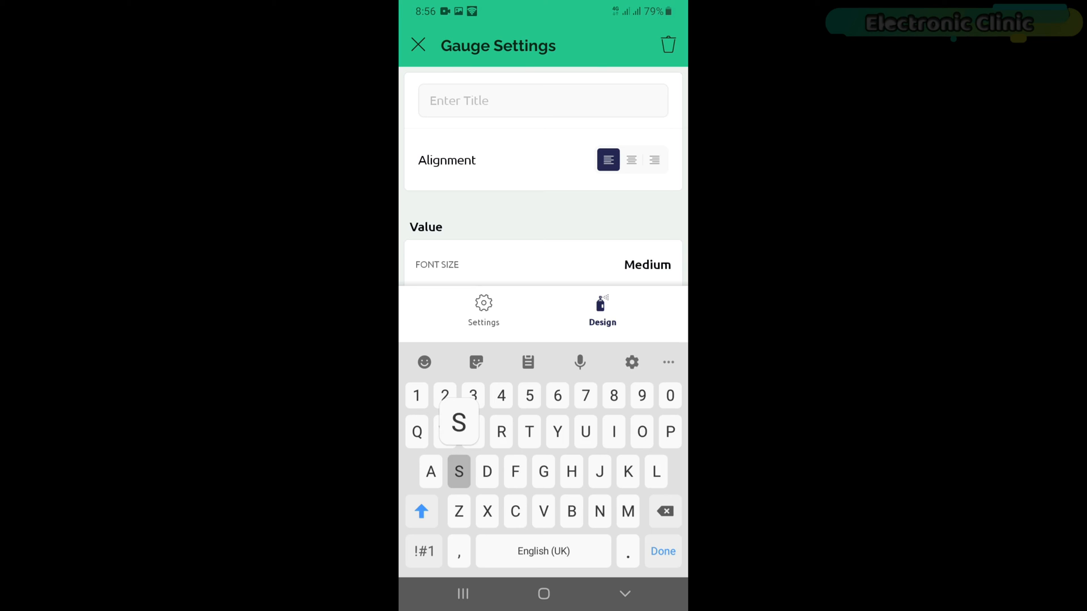
type("Soil")
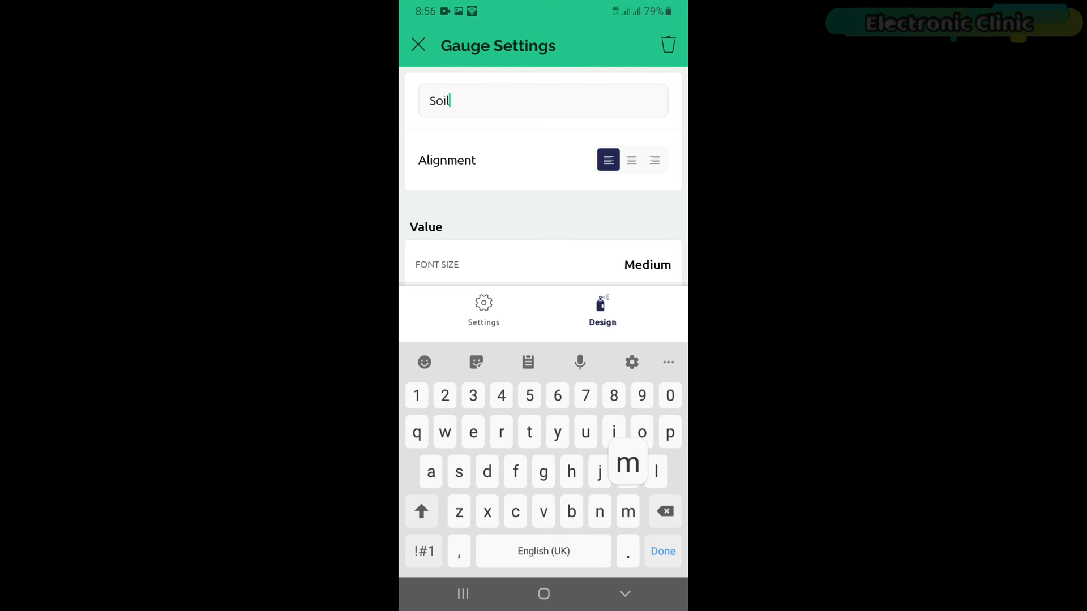
type("moisture")
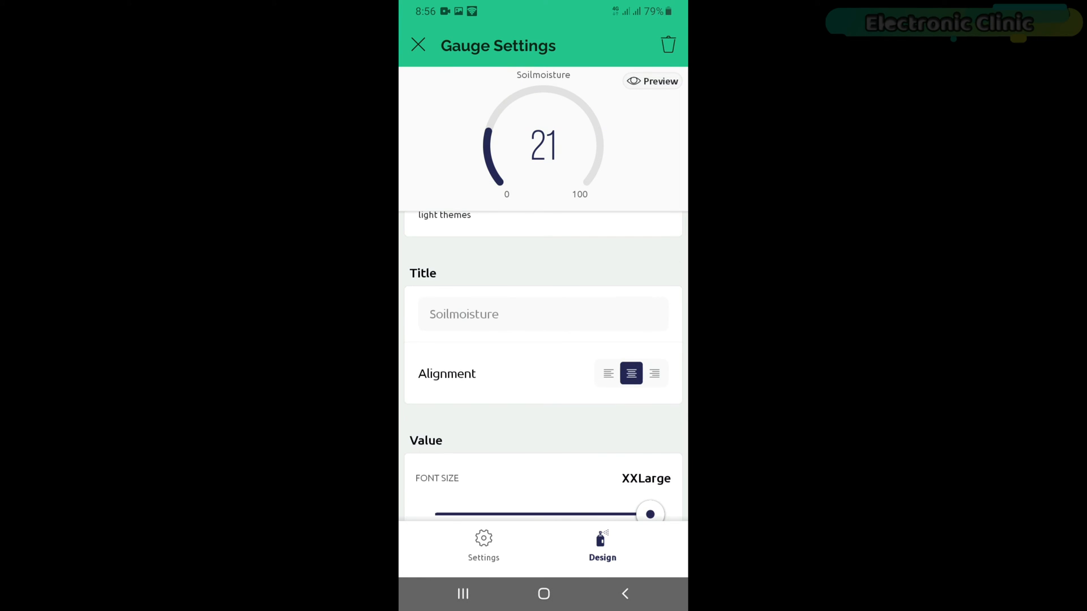
scroll("down", 3)
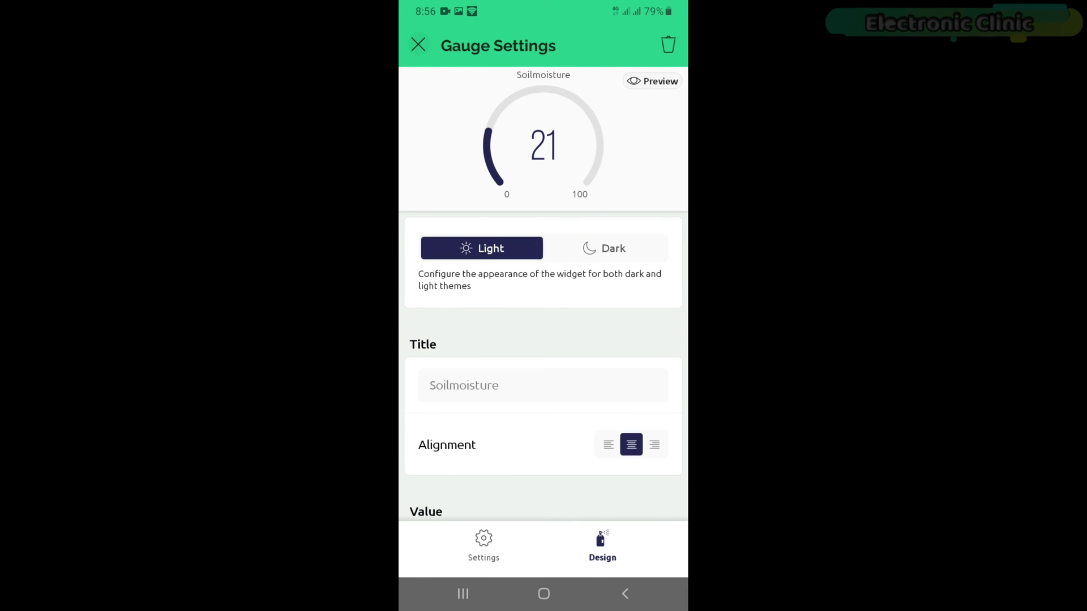
left_click(418, 45)
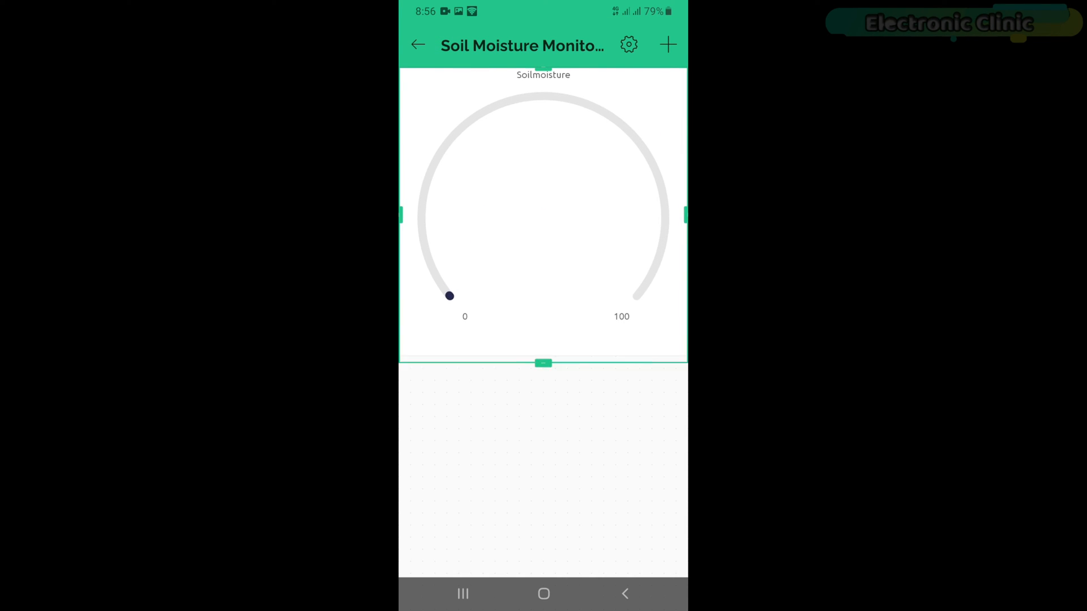
- Enlarge the gauge and add a switch-mode button titled 'Relay' linked to Relay (V1)
left_click_drag(543, 363, 543, 428)
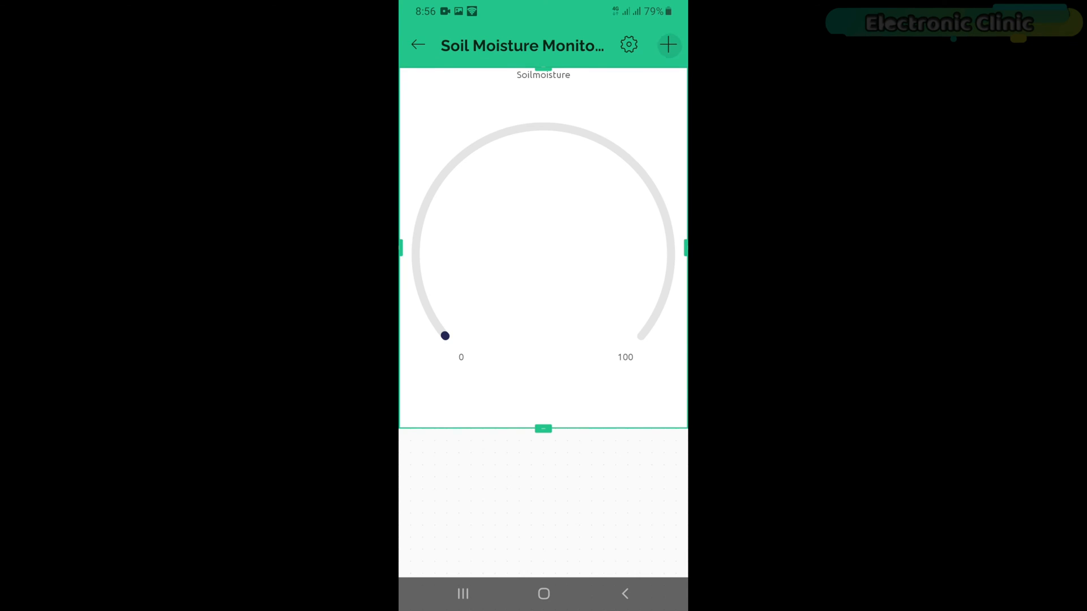
left_click(668, 44)
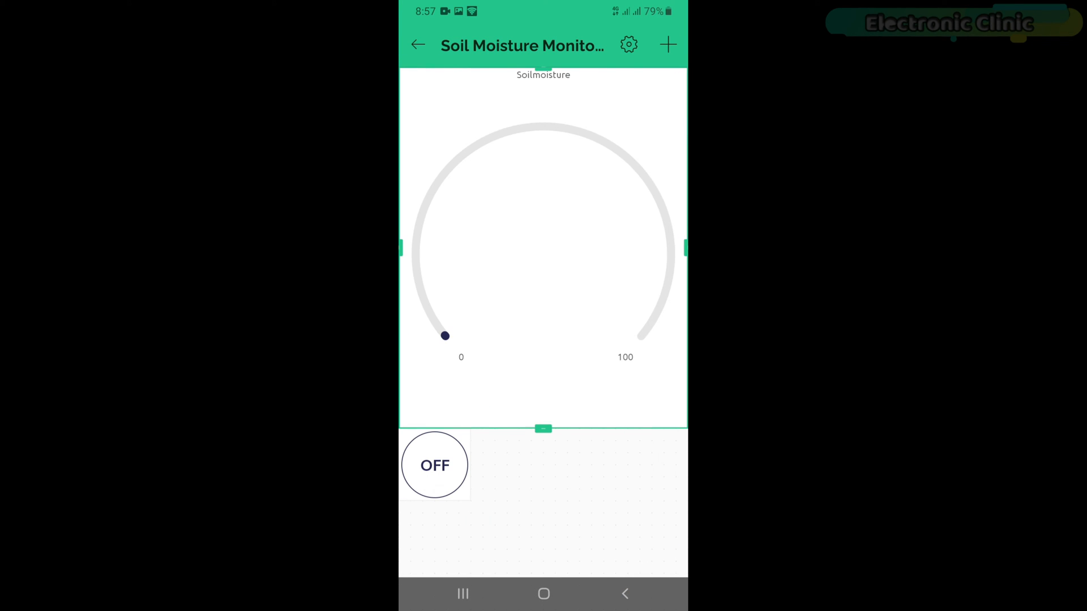
left_click(435, 466)
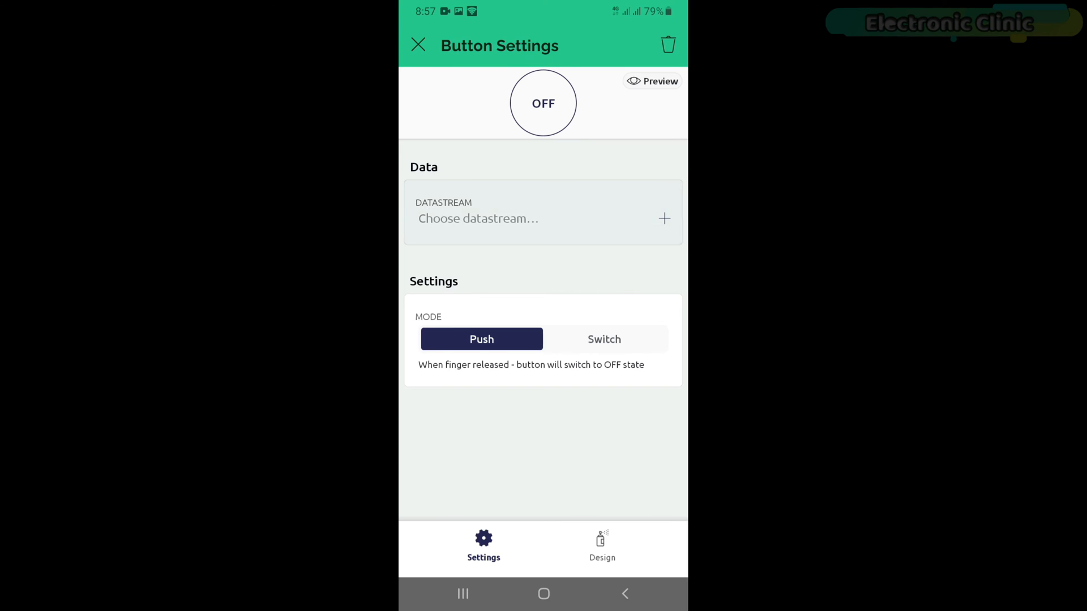
left_click(542, 218)
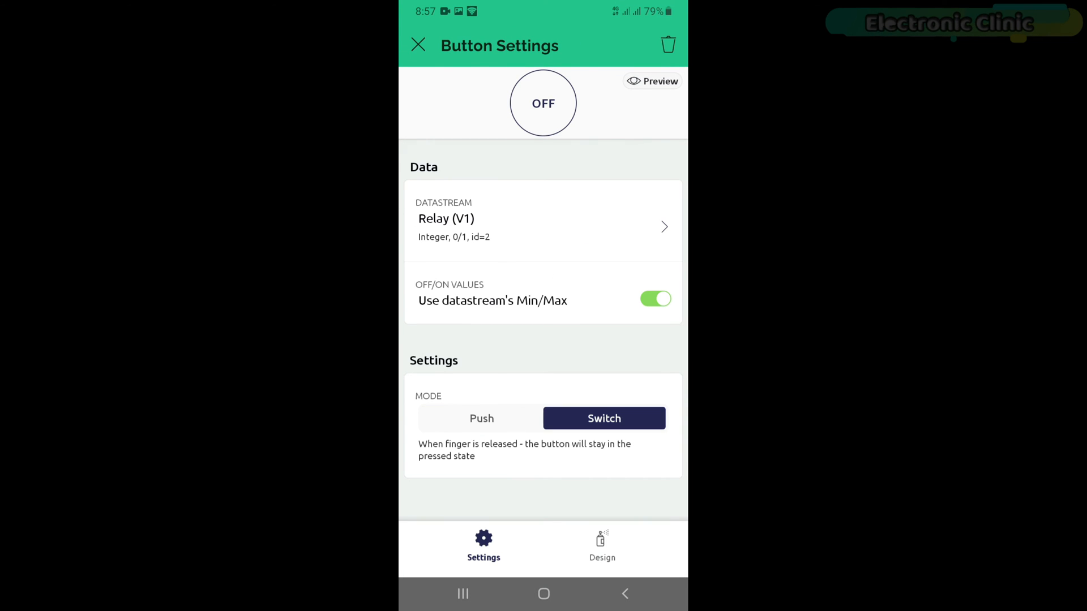
left_click(601, 542)
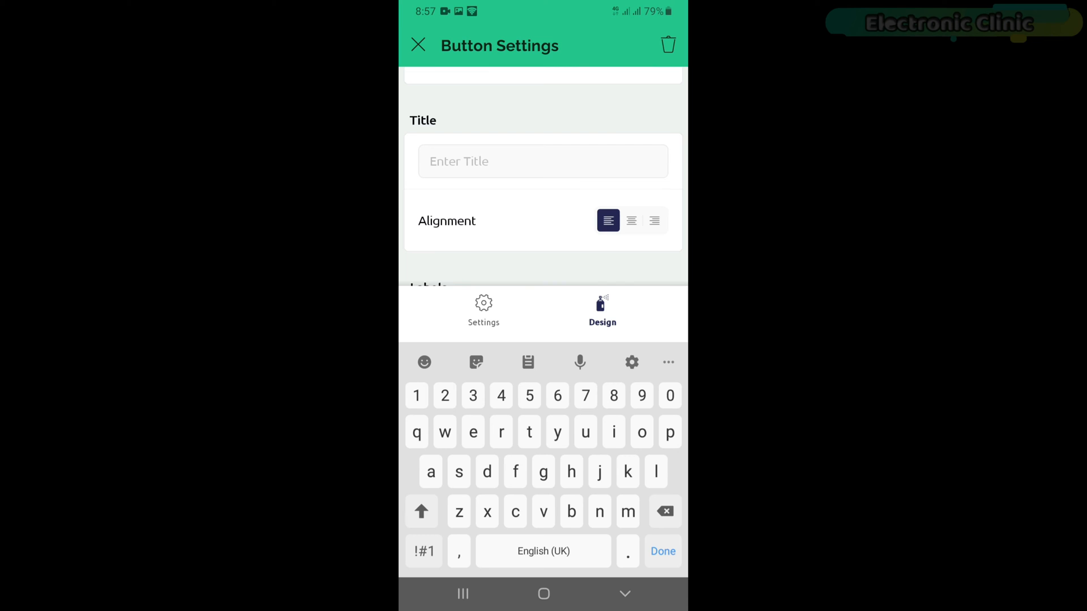
type("Relay")
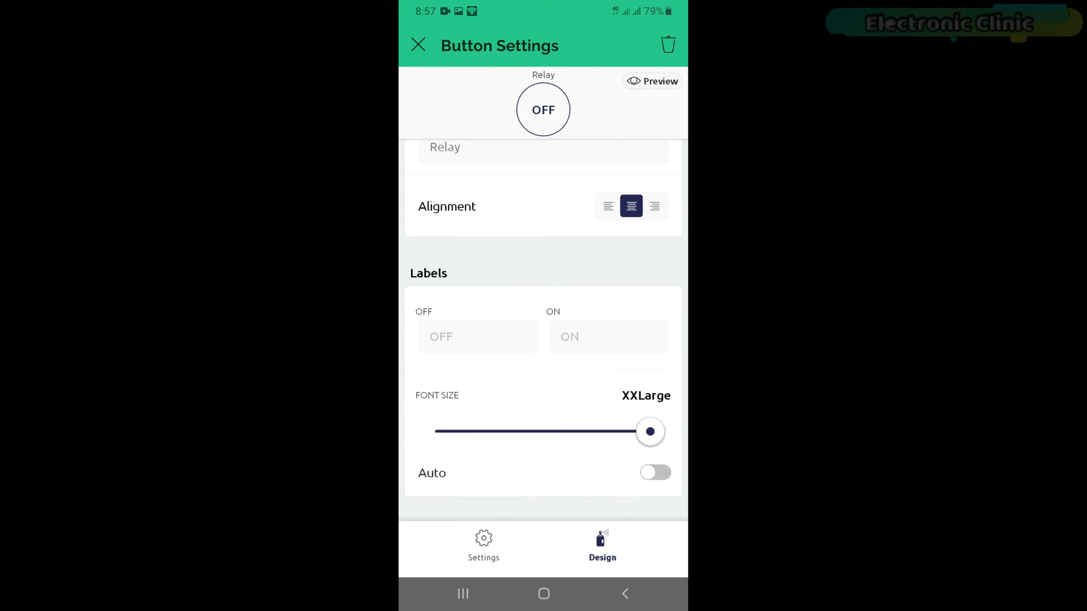
left_click(417, 45)
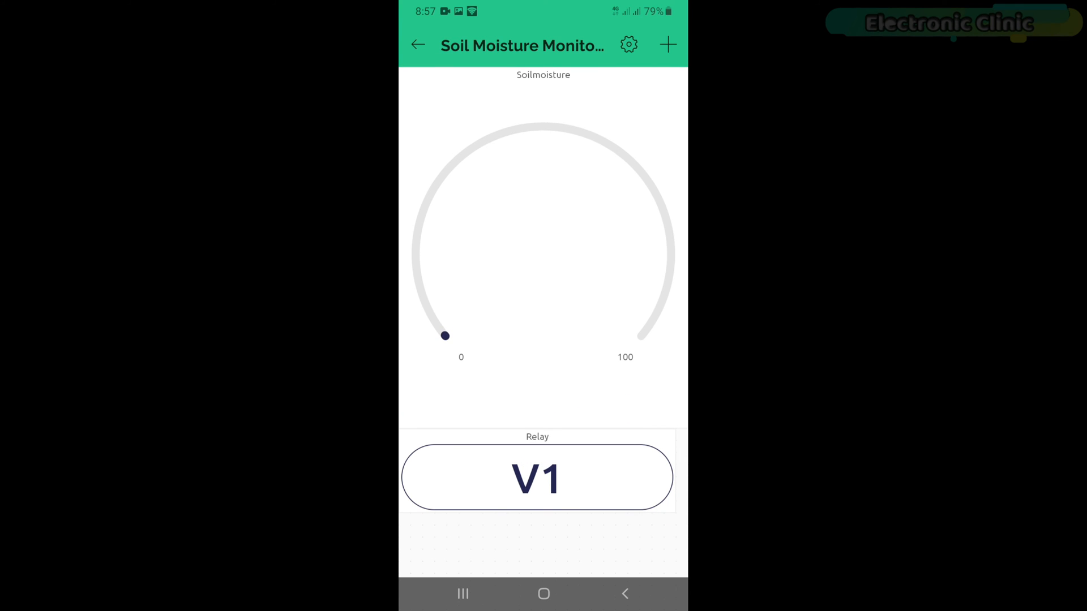
- Exit edit mode, then toggle the Relay button on and back off while moisture reads 96
left_click(628, 44)
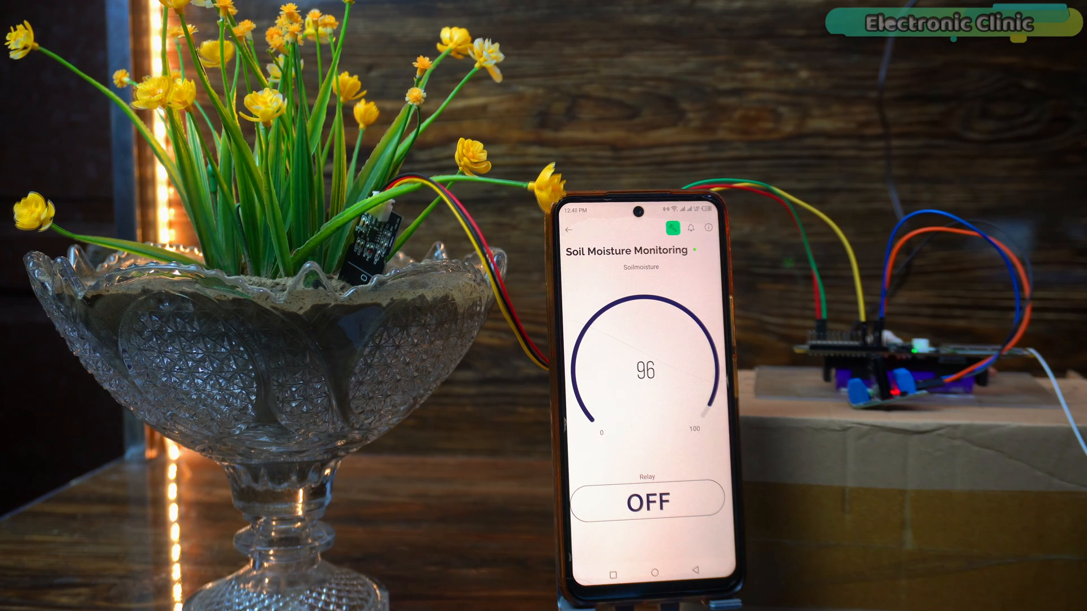
left_click(650, 505)
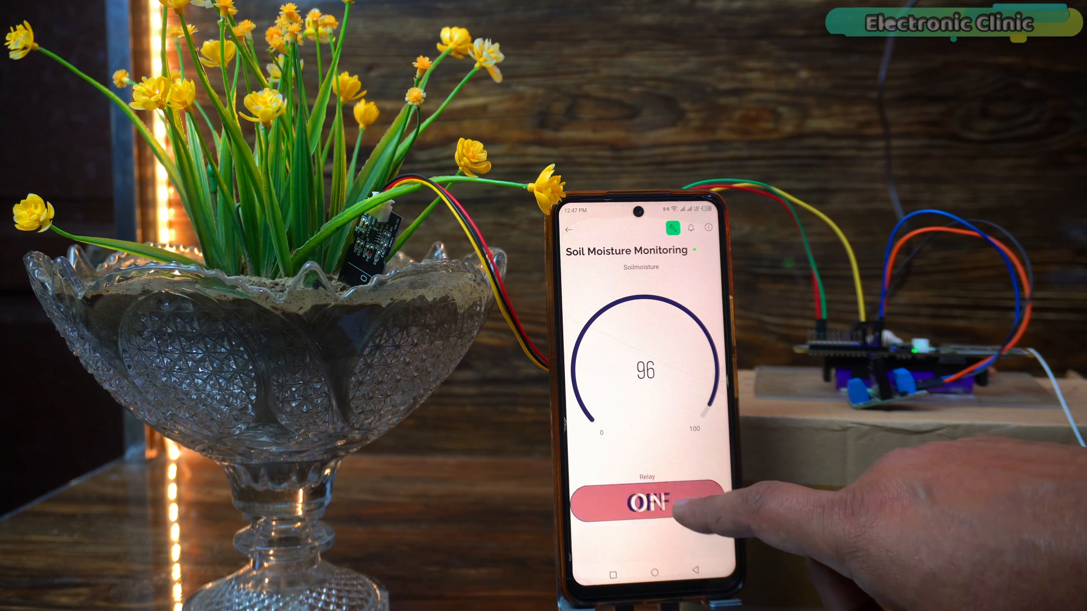
left_click(650, 505)
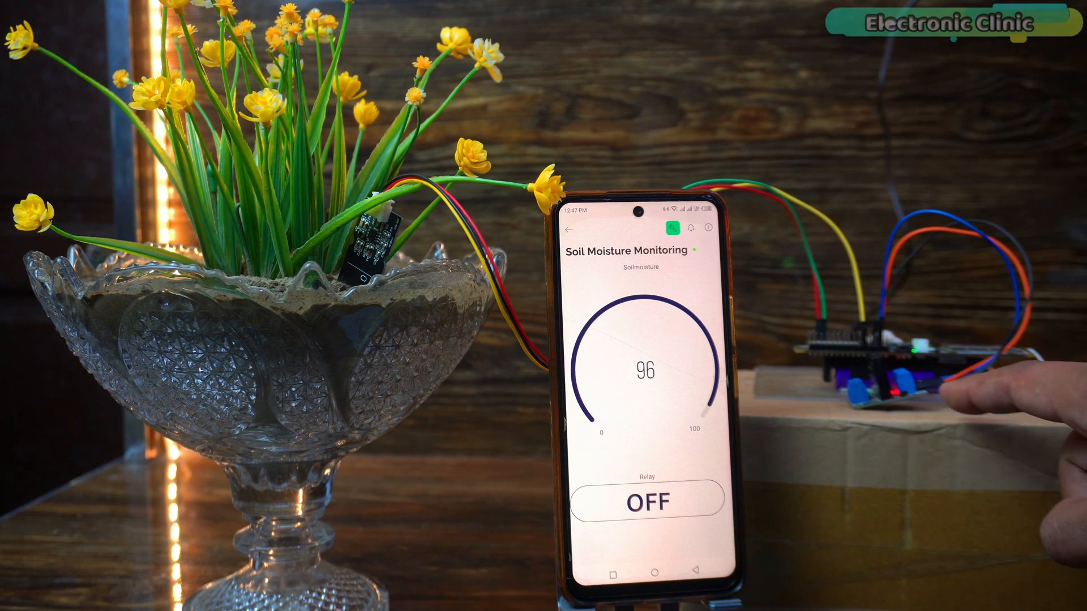